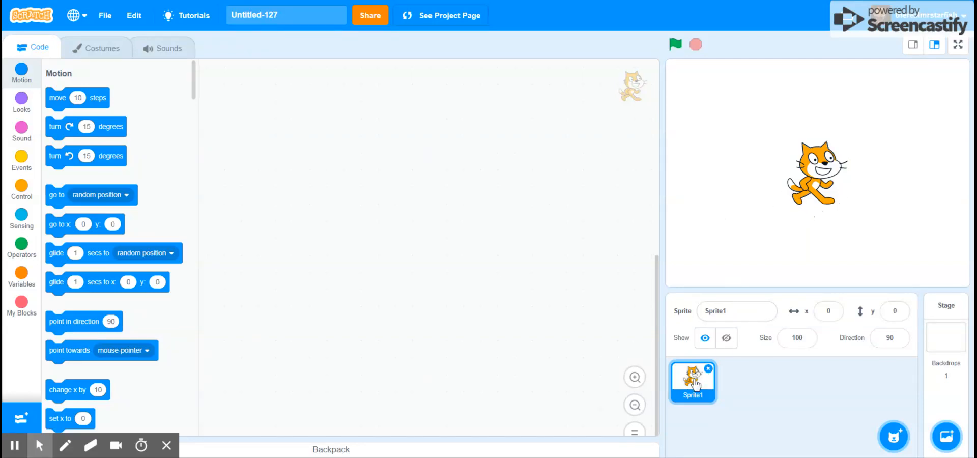
Delete the default cat sprite and add the Paddle sprite from the sprite library.
right_click(692, 381)
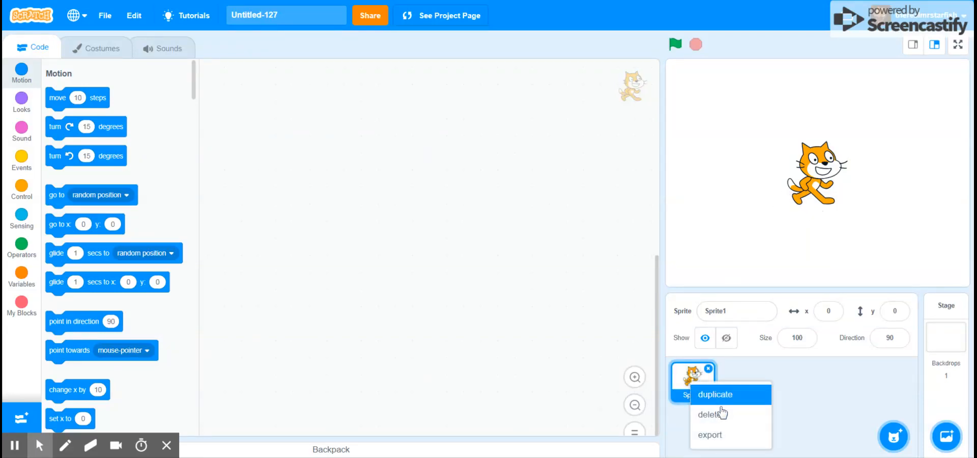
click(707, 414)
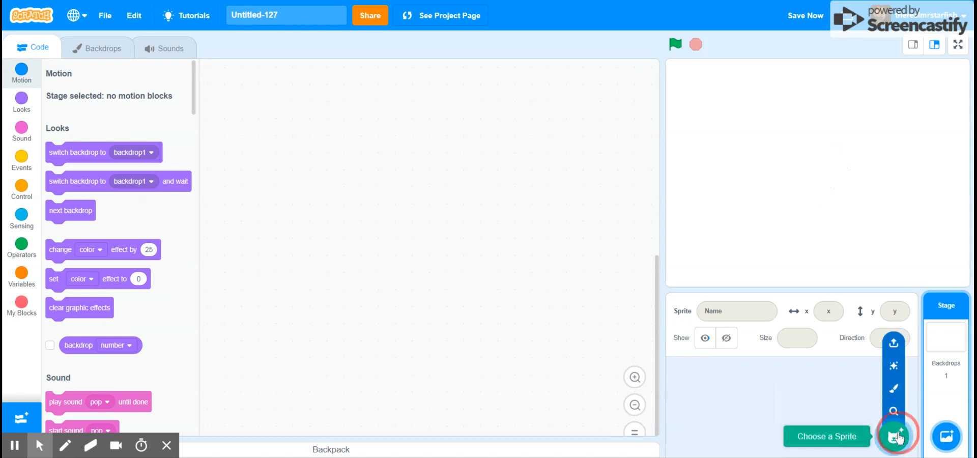
click(896, 436)
text(paddle)
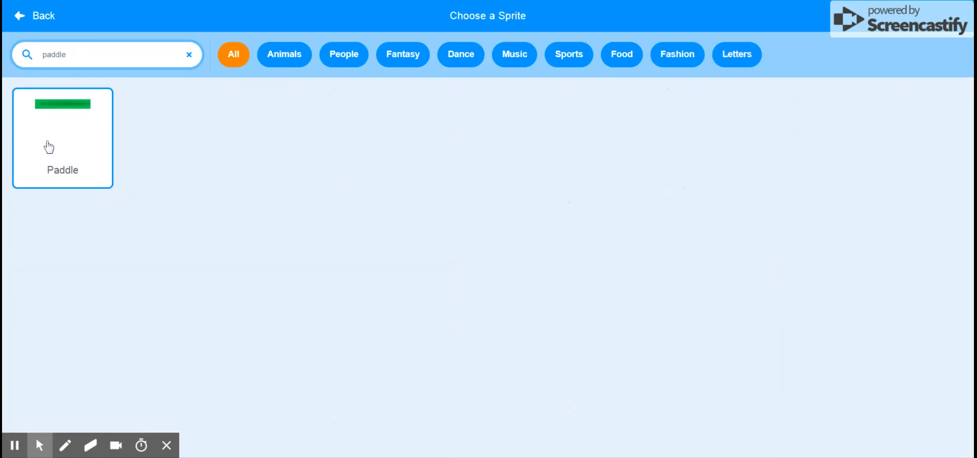
click(61, 138)
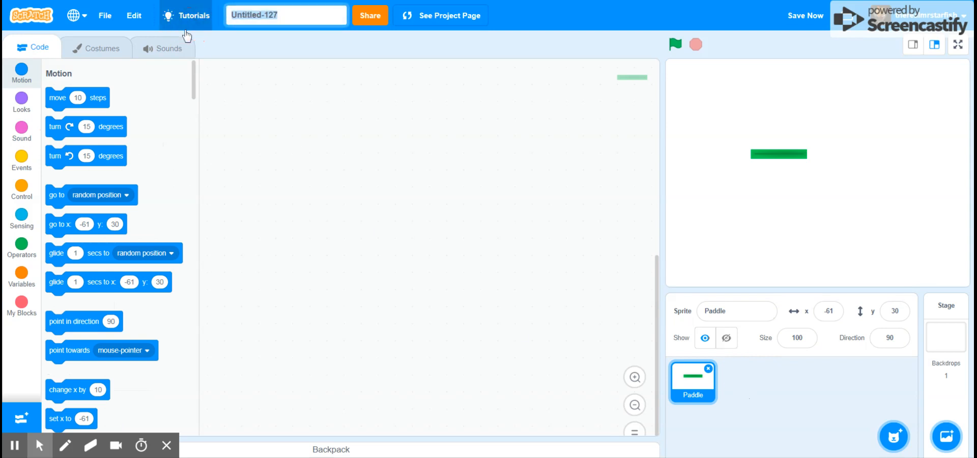
Title the project 'pong tutorial'.
text(poi)
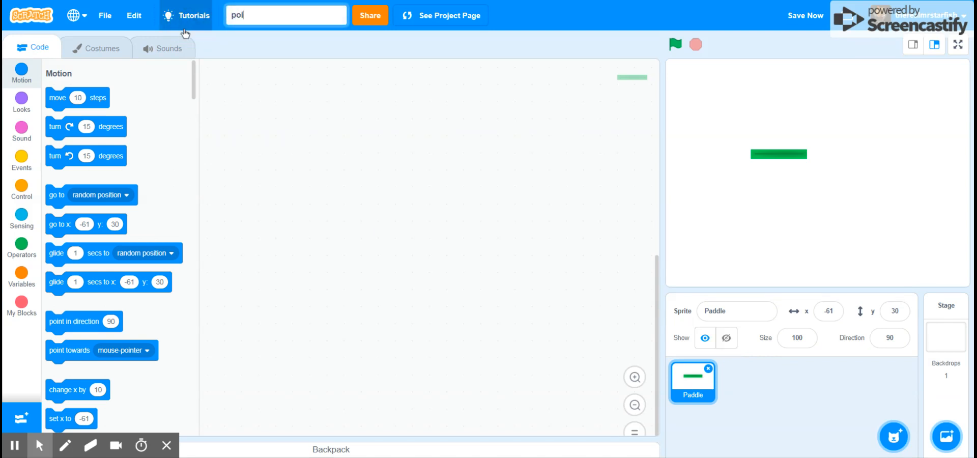
text(pong tu)
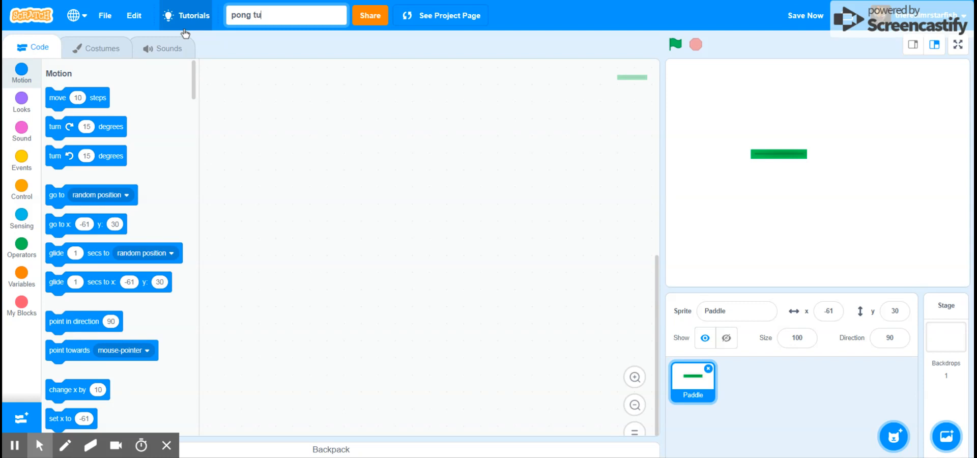
text(torial)
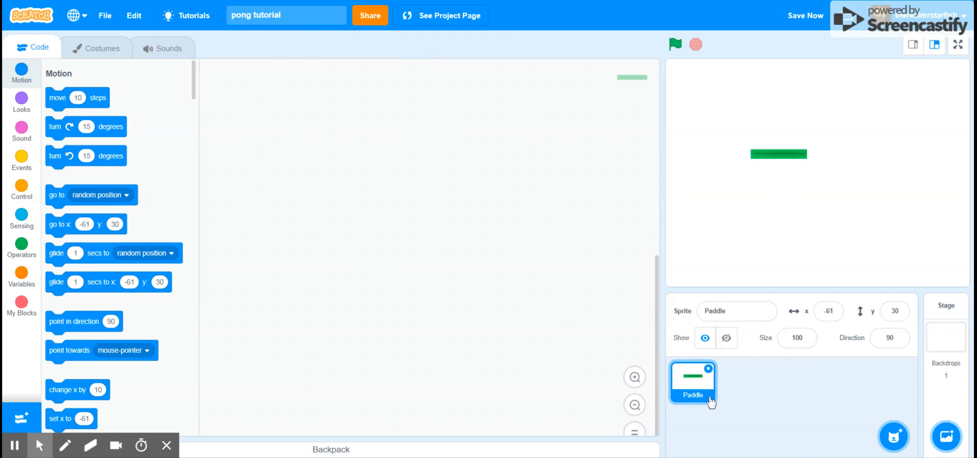
mouse_move(11, 167)
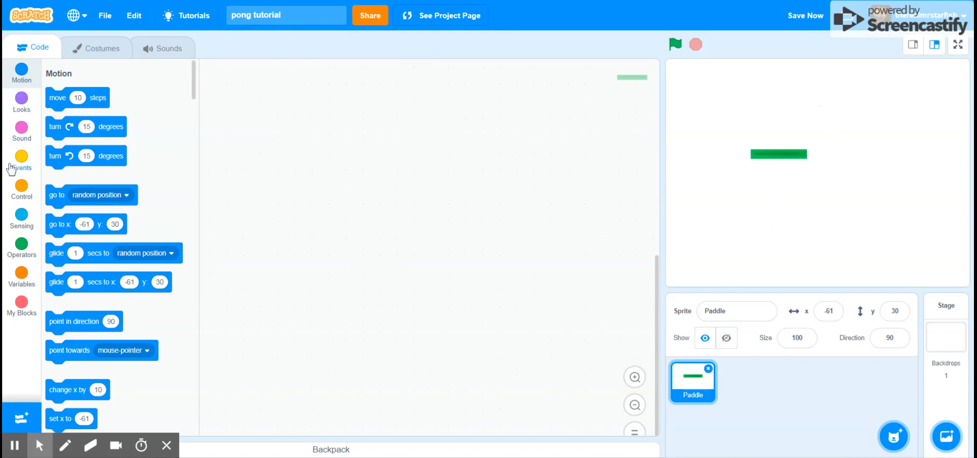
Move the paddle down and script: when flag clicked, set y to -158, forever set x to mouse x.
click(21, 160)
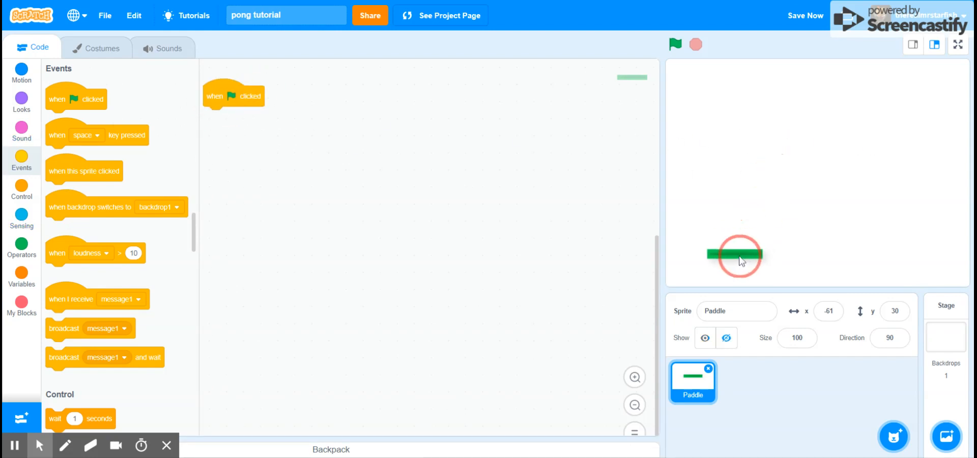
drag(738, 256, 720, 272)
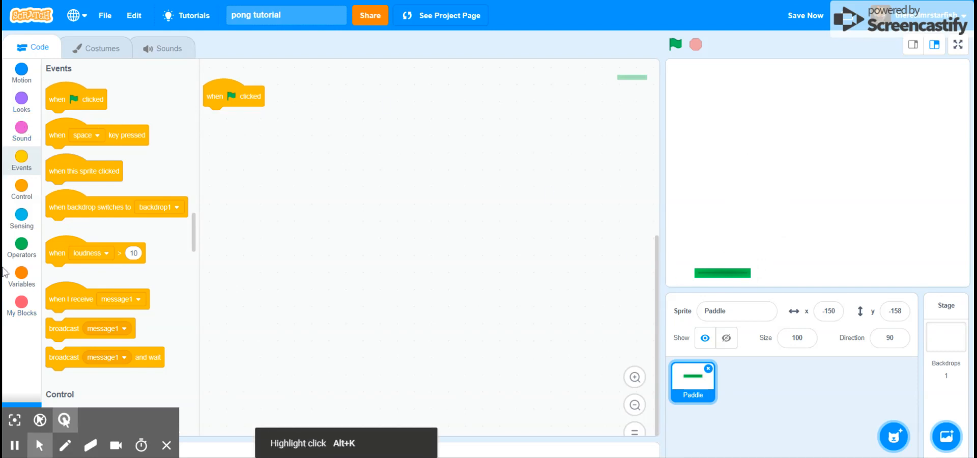
click(21, 73)
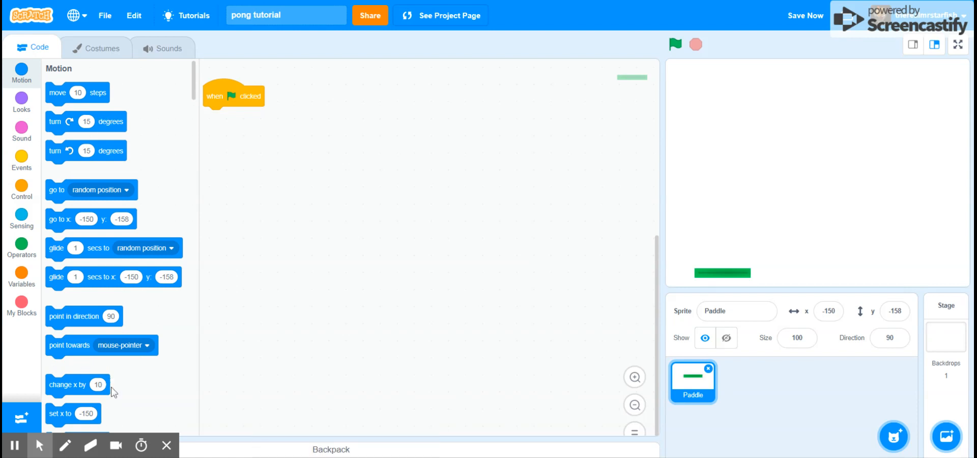
scroll(down, 3)
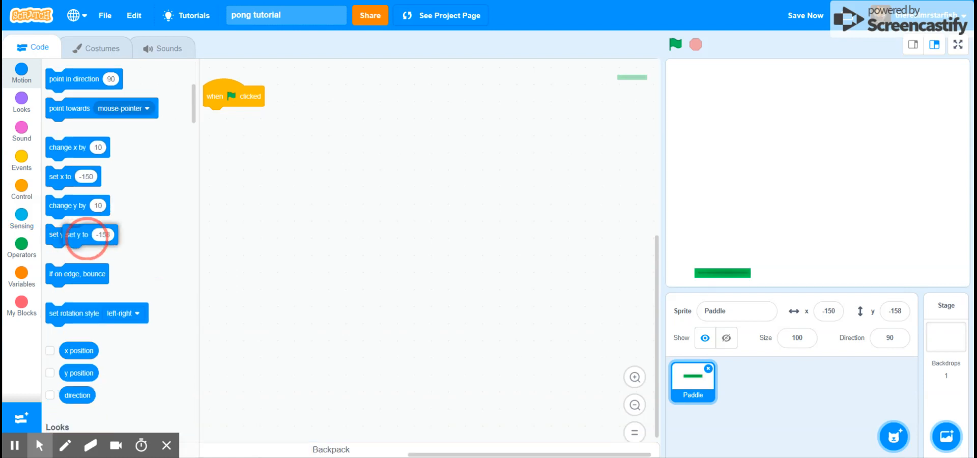
drag(84, 234, 230, 117)
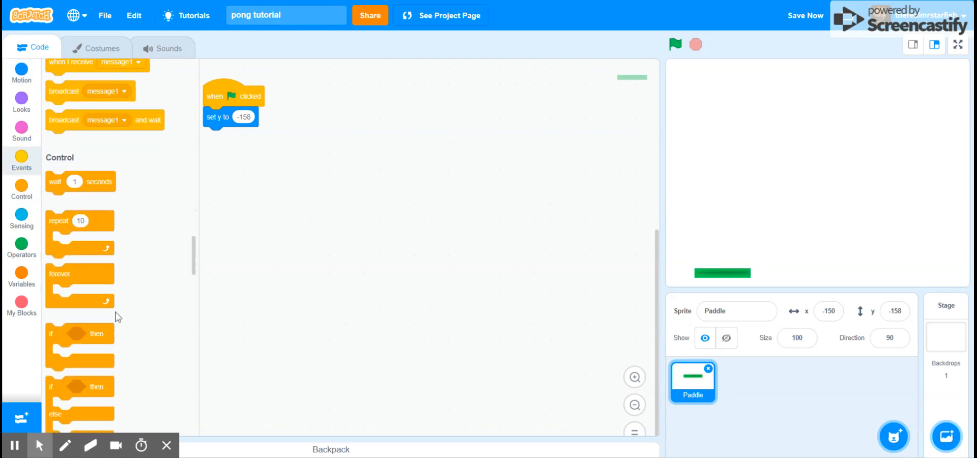
drag(60, 273, 218, 137)
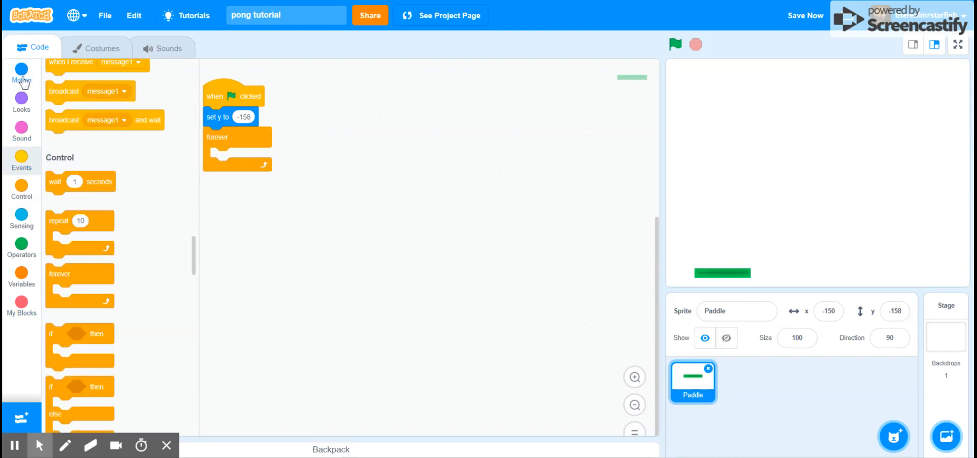
click(21, 74)
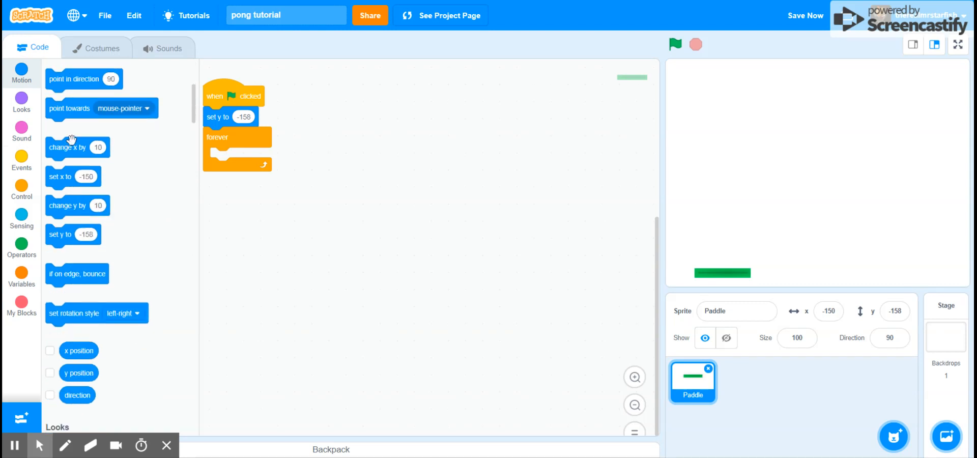
drag(78, 205, 281, 180)
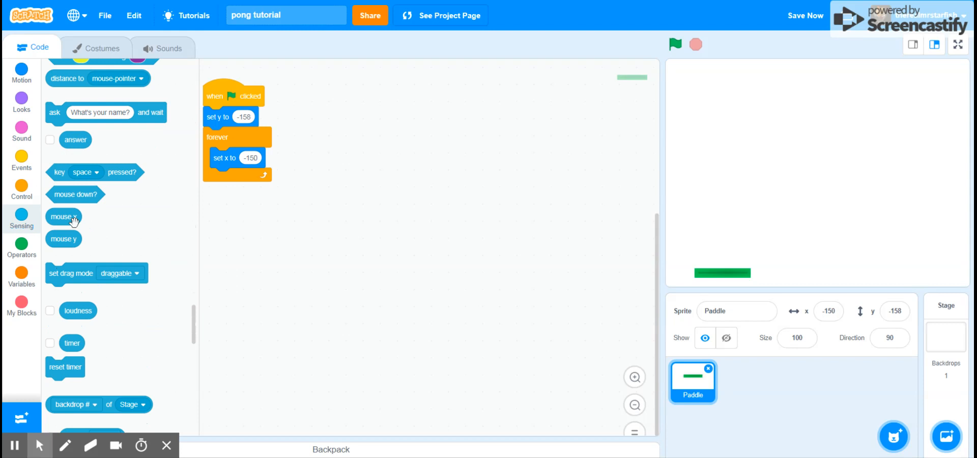
drag(62, 216, 255, 158)
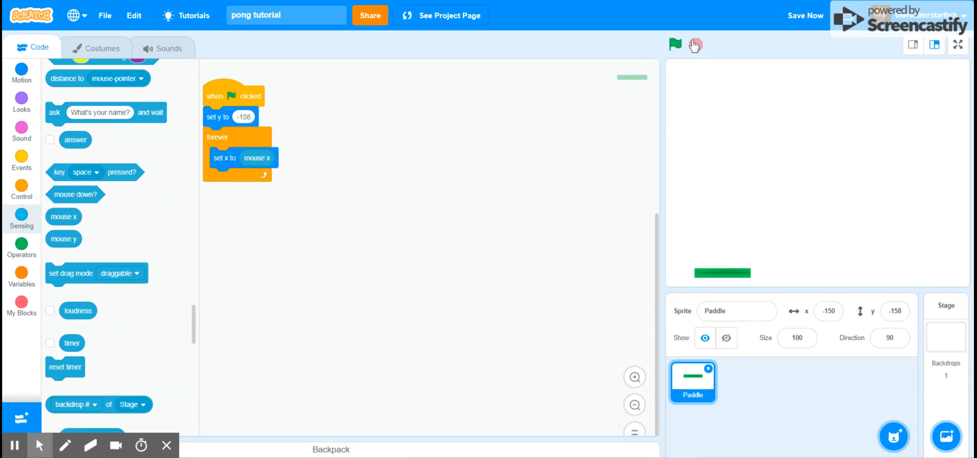
Test the paddle with the green flag, stop it, and save the project.
click(674, 44)
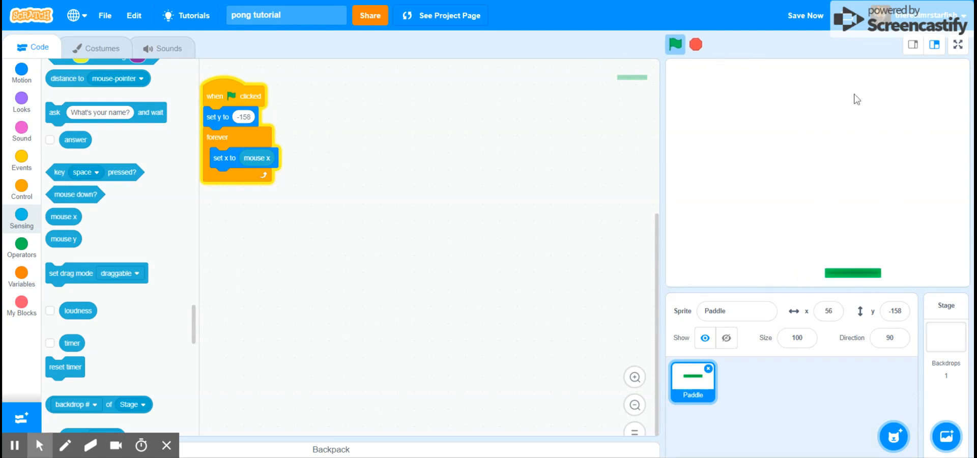
click(674, 44)
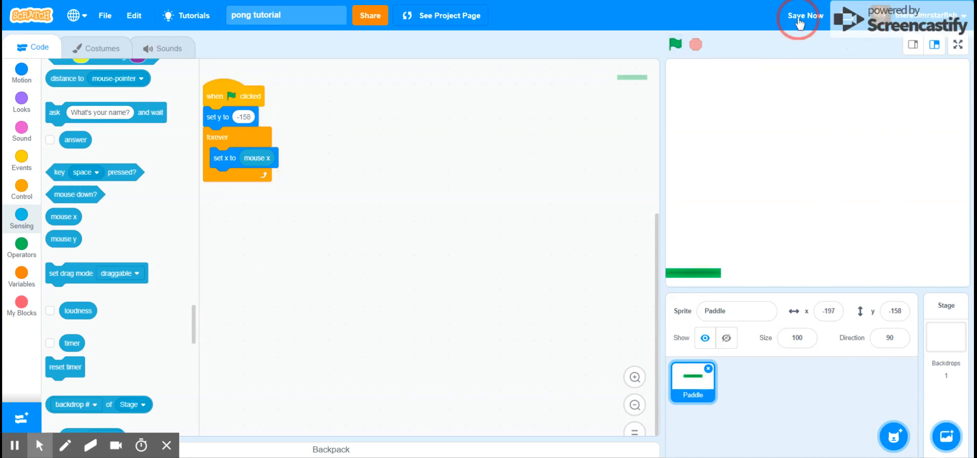
click(805, 15)
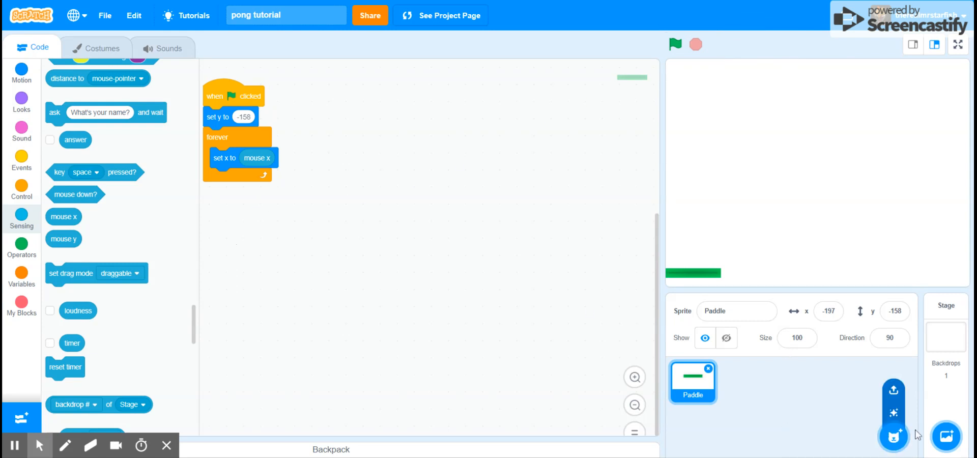
Add the Ball sprite and switch its costume to the purple ball-e.
click(894, 436)
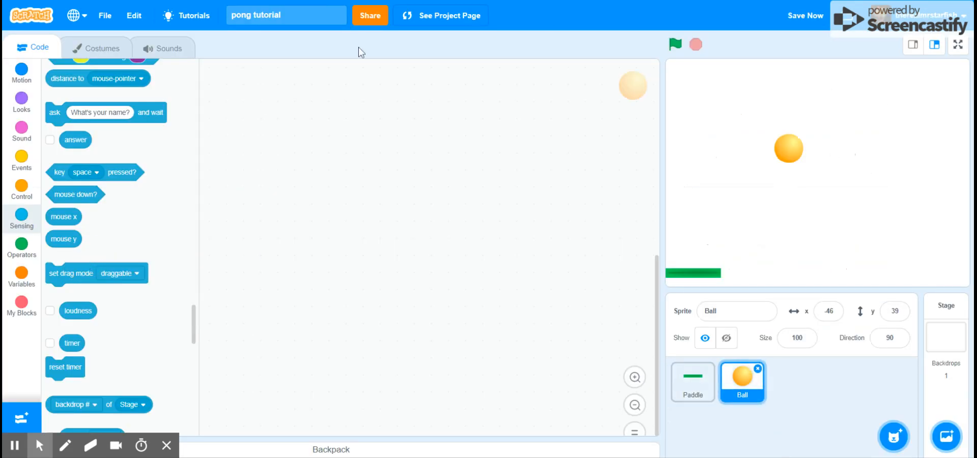
click(97, 48)
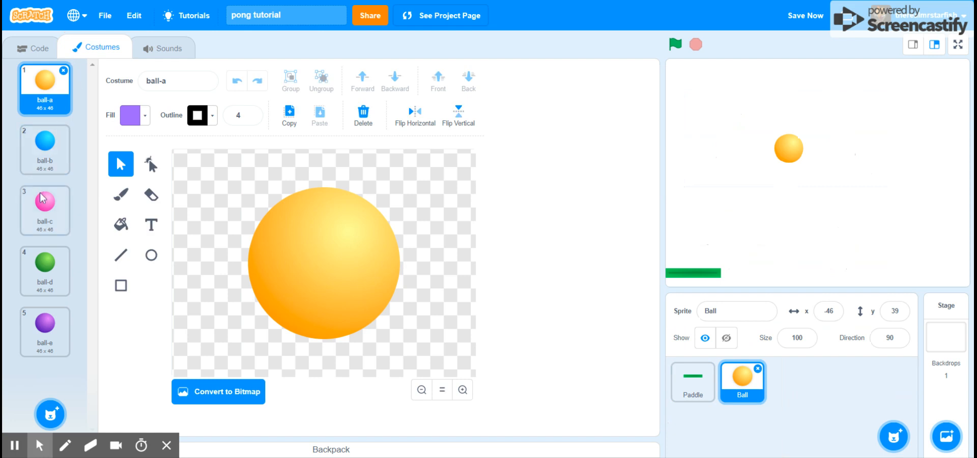
click(44, 331)
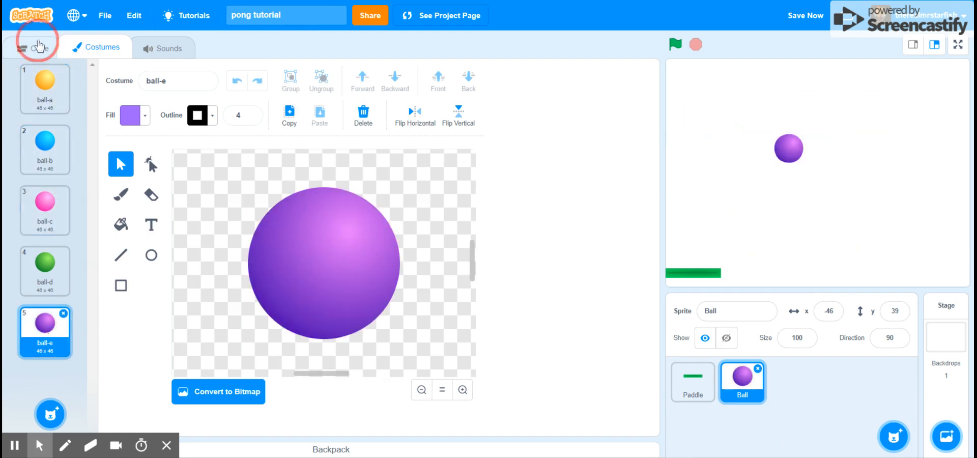
click(33, 47)
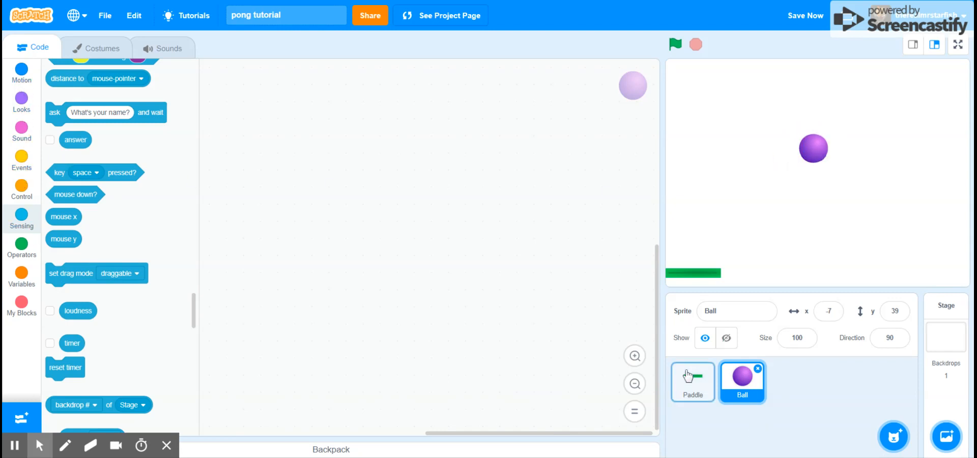
Remove the set y and forever blocks from the Ball's copied script, keeping the green-flag hat.
click(692, 382)
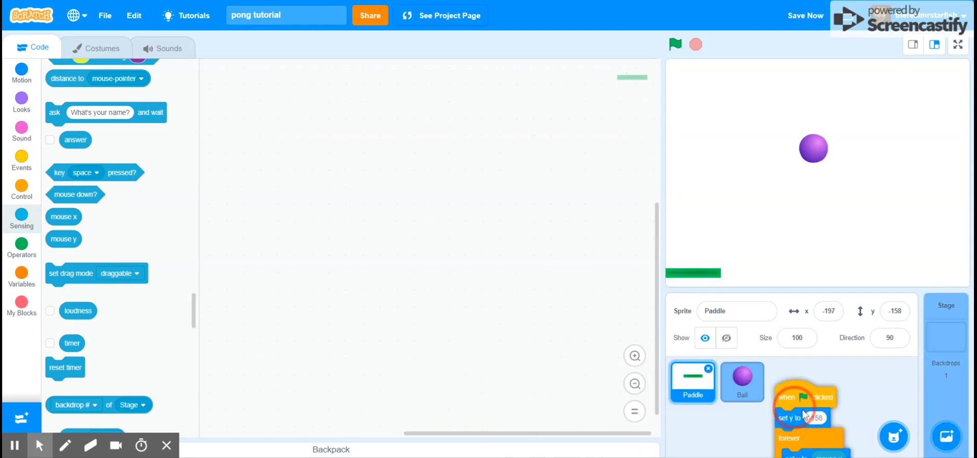
click(742, 381)
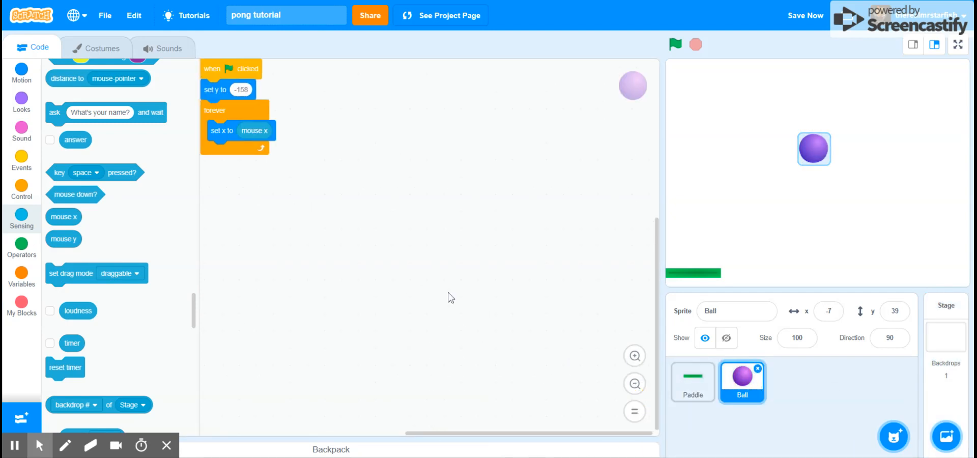
click(22, 196)
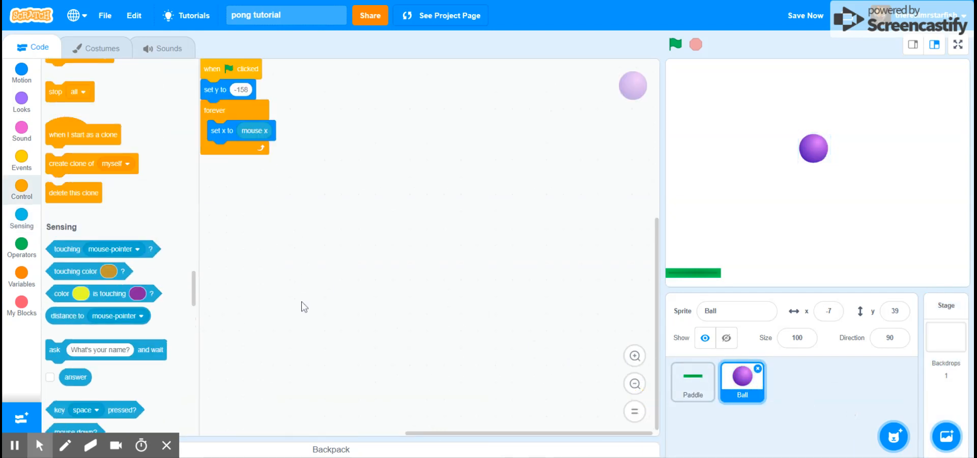
drag(230, 69, 300, 189)
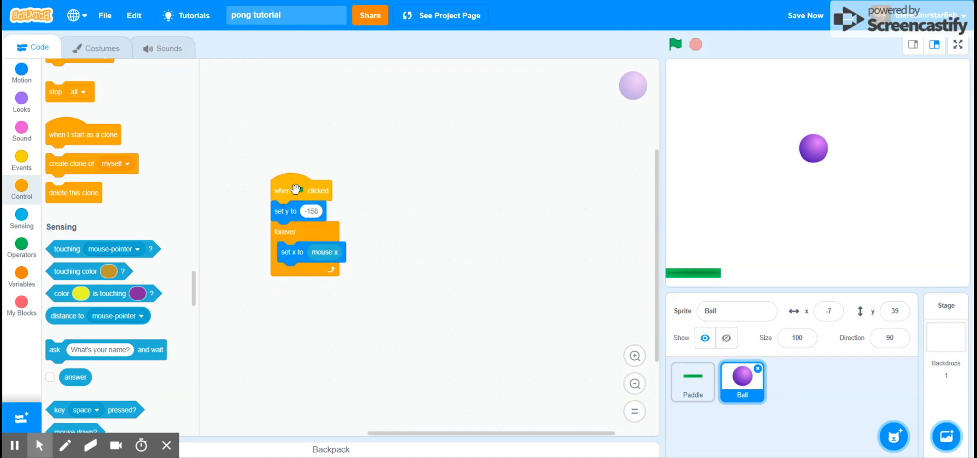
drag(285, 231, 340, 248)
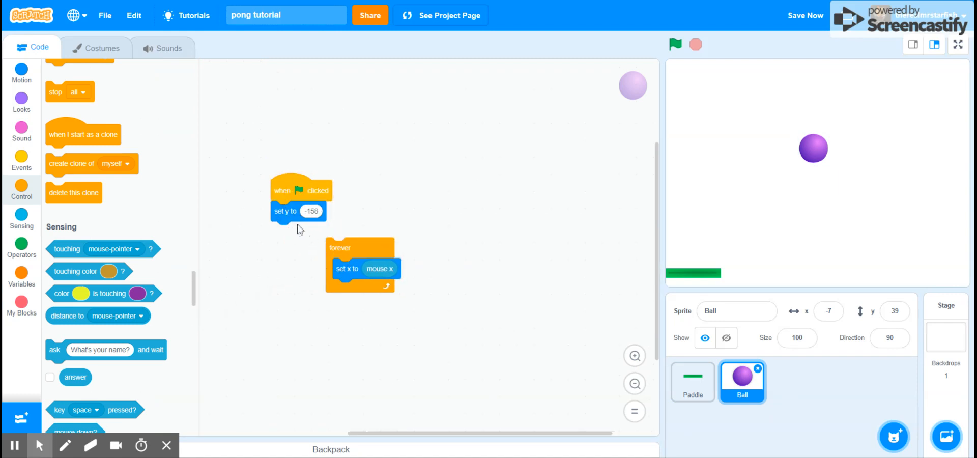
drag(285, 211, 429, 293)
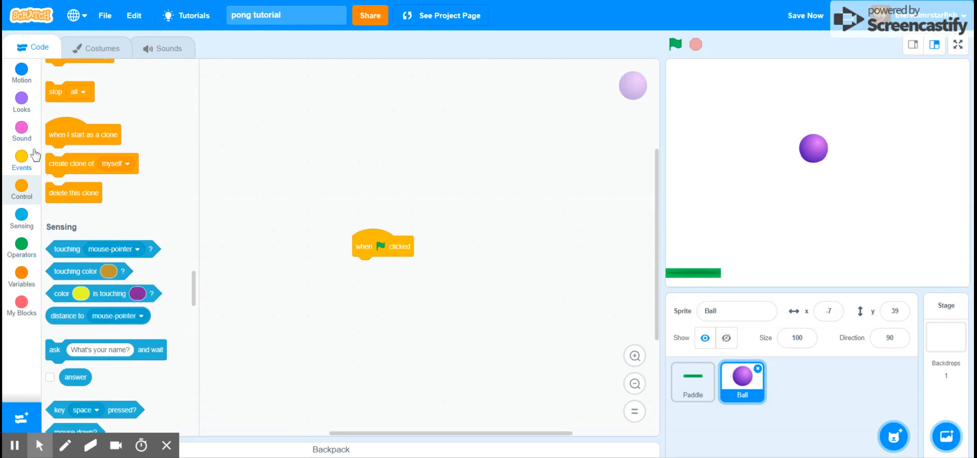
Start the Ball at x:0 y:0, pointing in a random direction from 0 to 360.
click(21, 73)
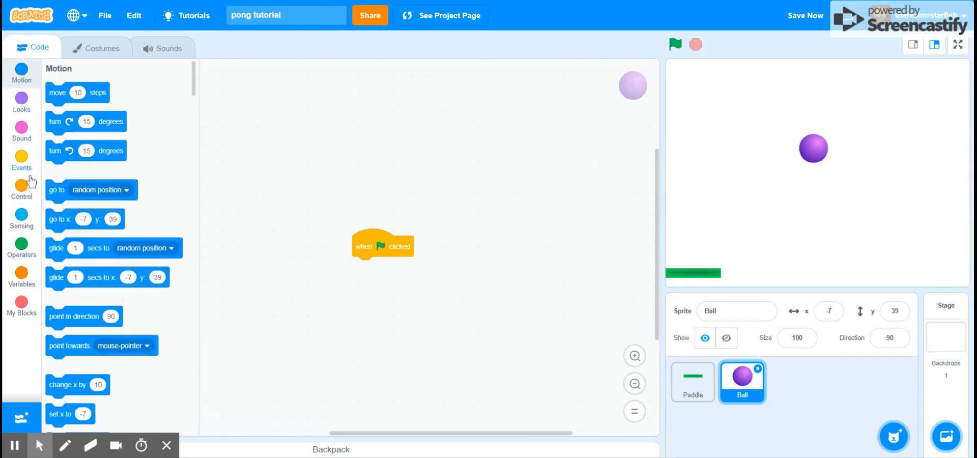
mouse_move(799, 159)
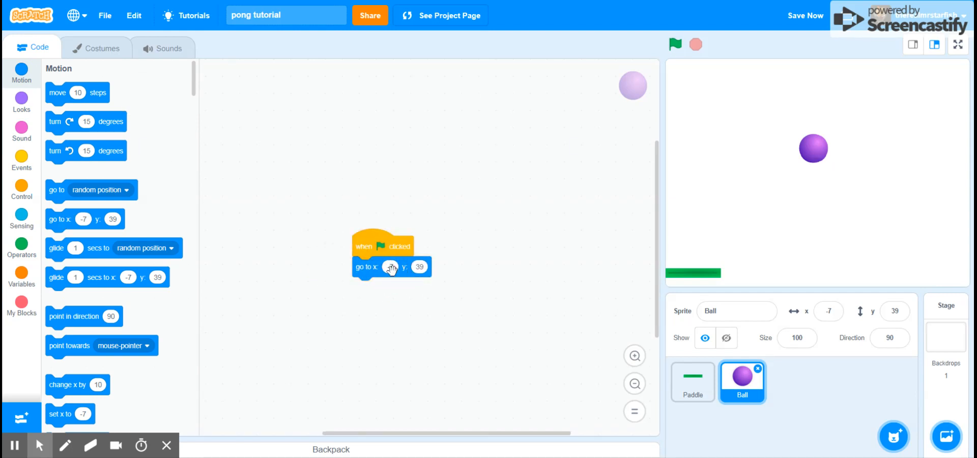
click(389, 266)
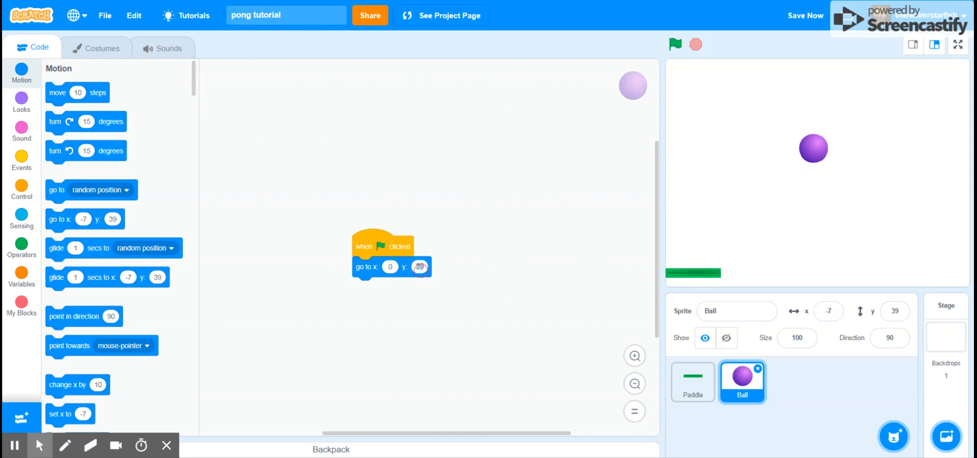
click(675, 44)
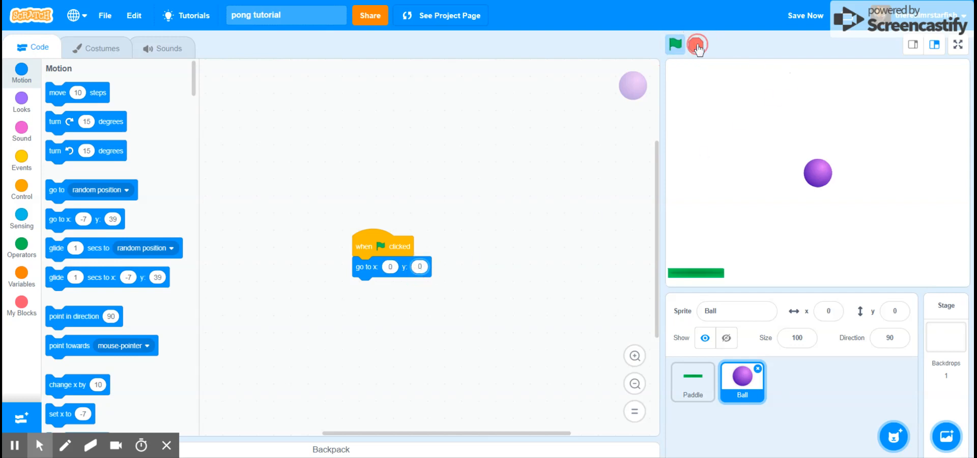
click(674, 45)
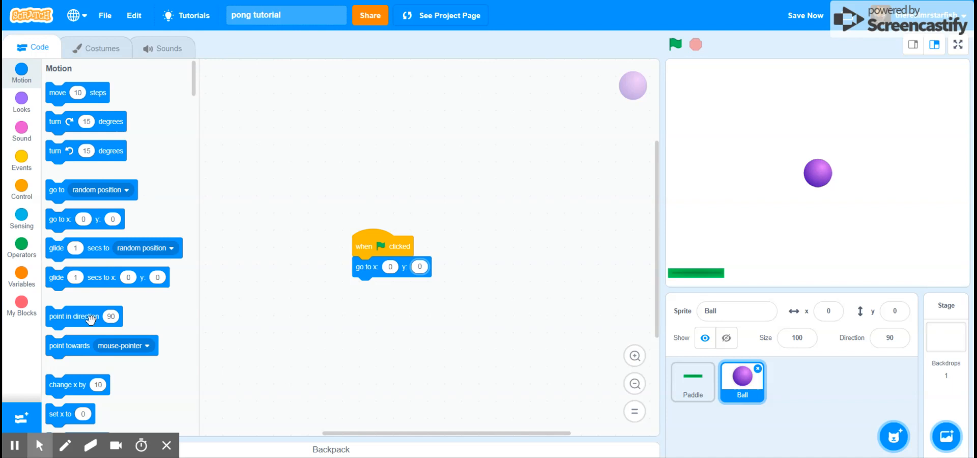
drag(84, 317, 389, 287)
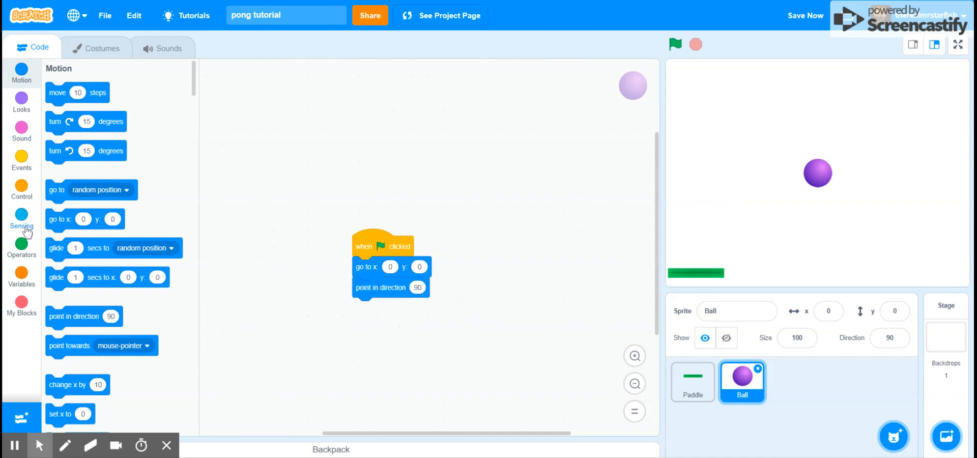
click(22, 249)
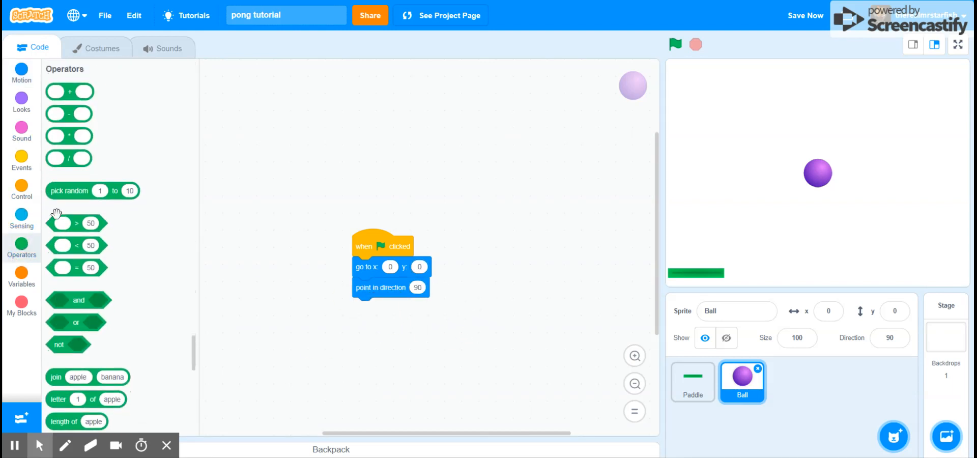
drag(93, 190, 437, 287)
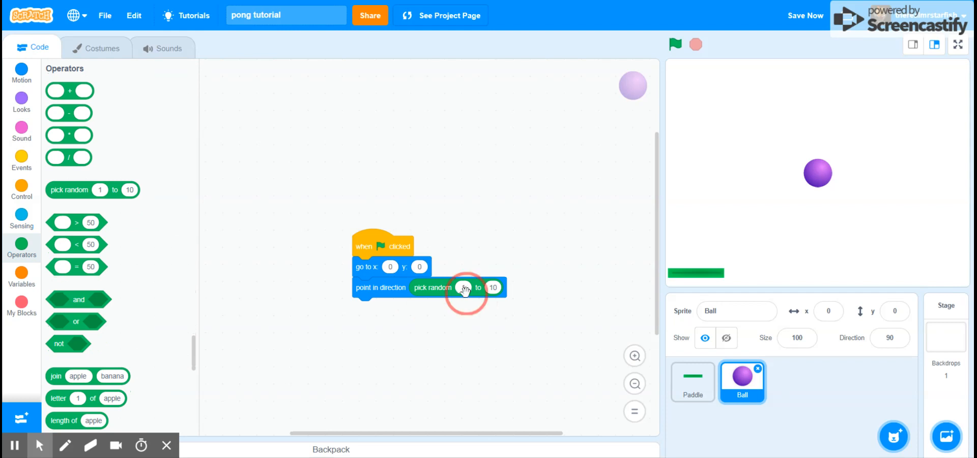
click(463, 287)
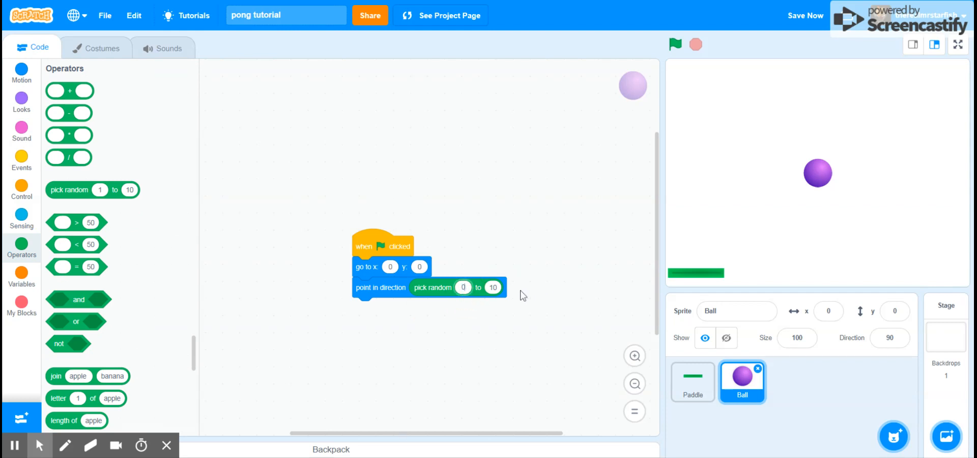
text(3)
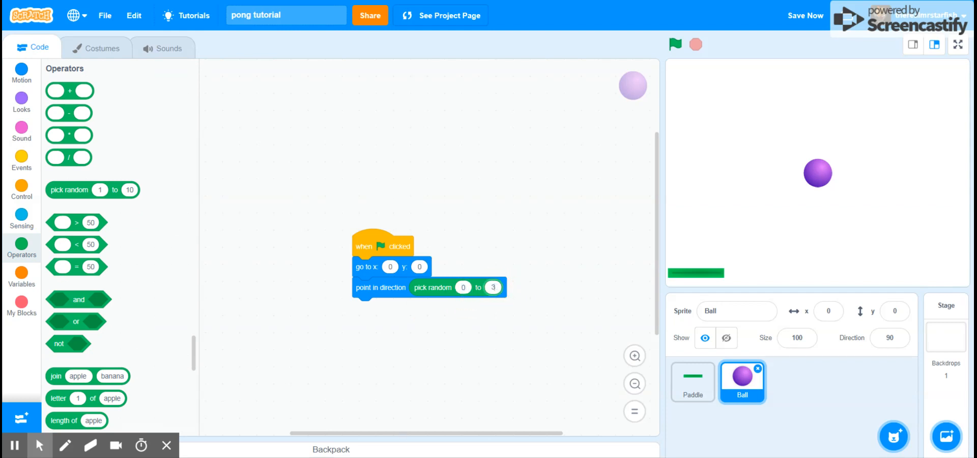
text(360)
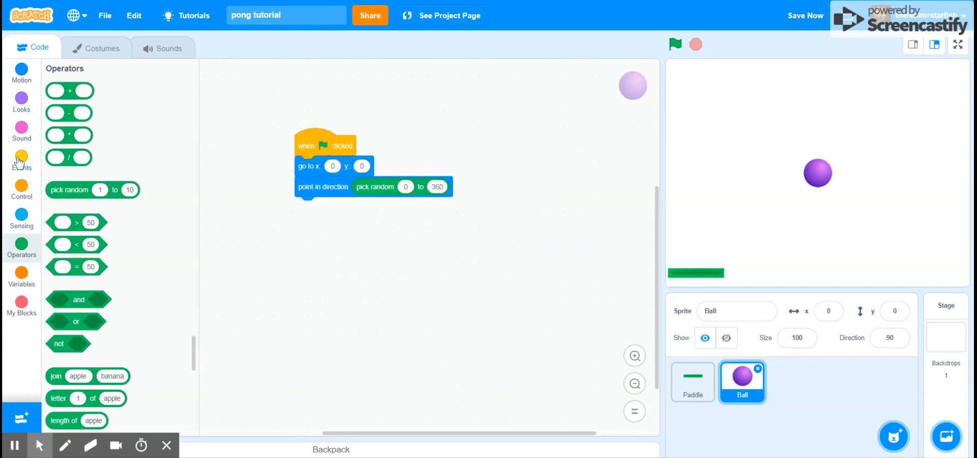
Add a forever loop that moves the ball 4 steps and bounces off edges.
click(22, 161)
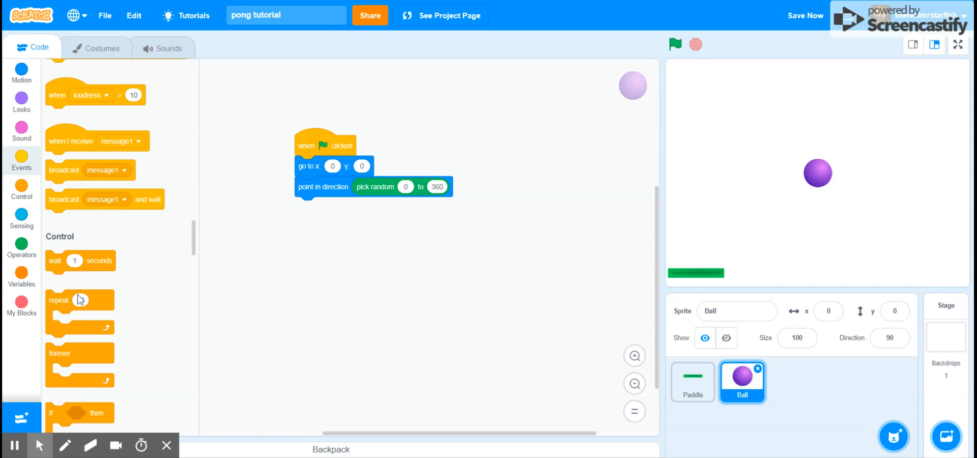
drag(80, 353, 328, 207)
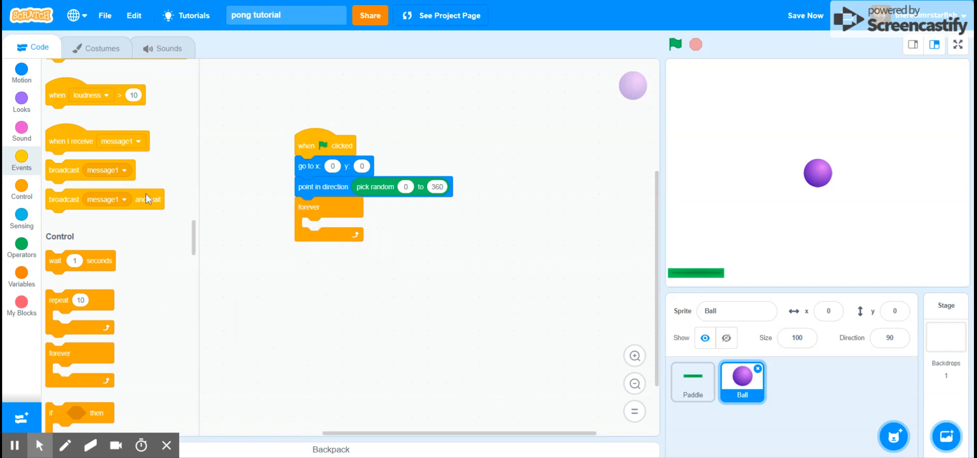
click(22, 69)
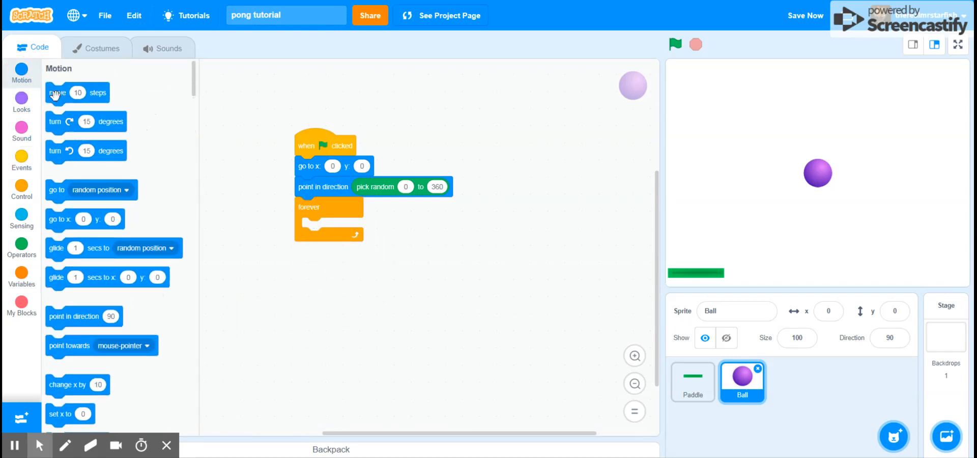
drag(78, 92, 328, 227)
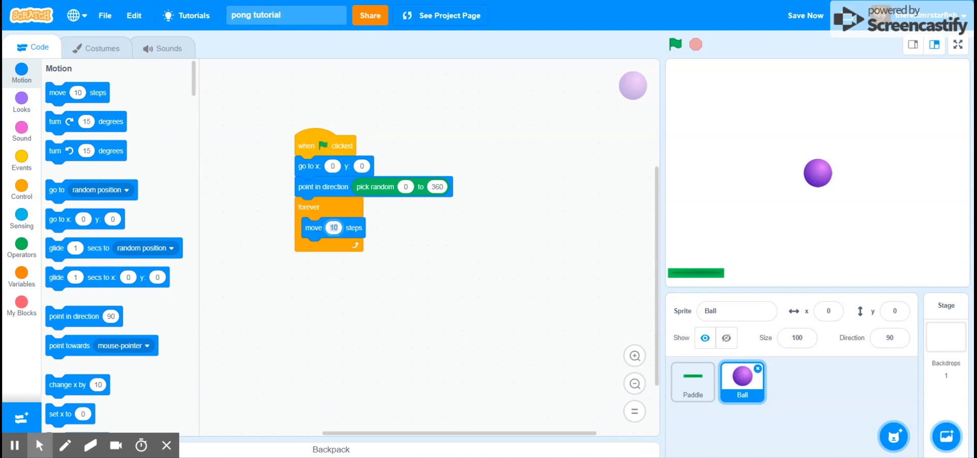
text(4)
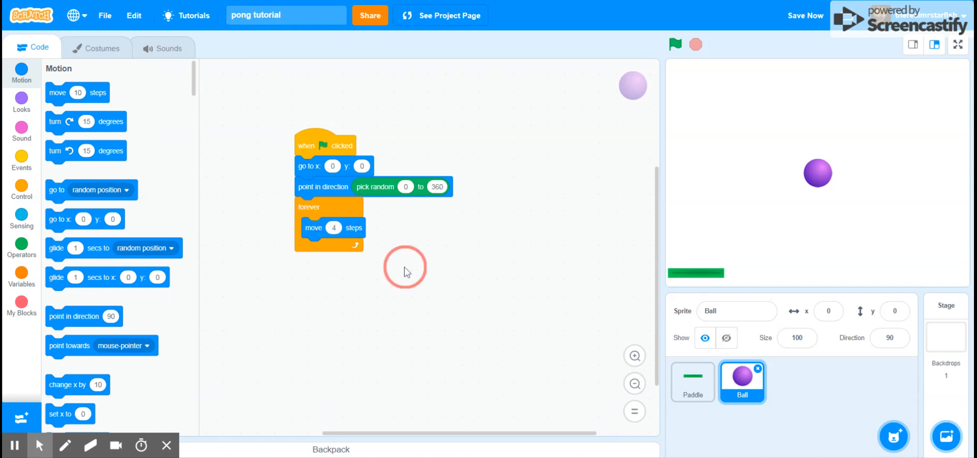
scroll(down, 3)
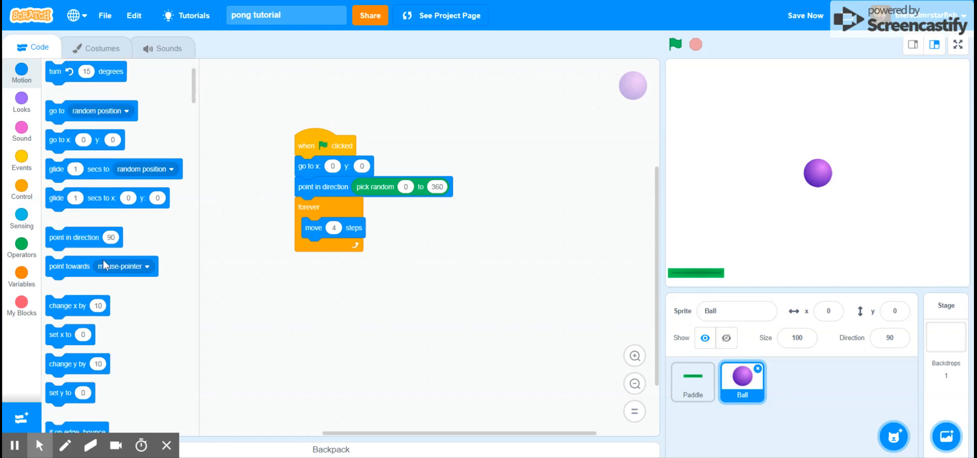
scroll(down, 3)
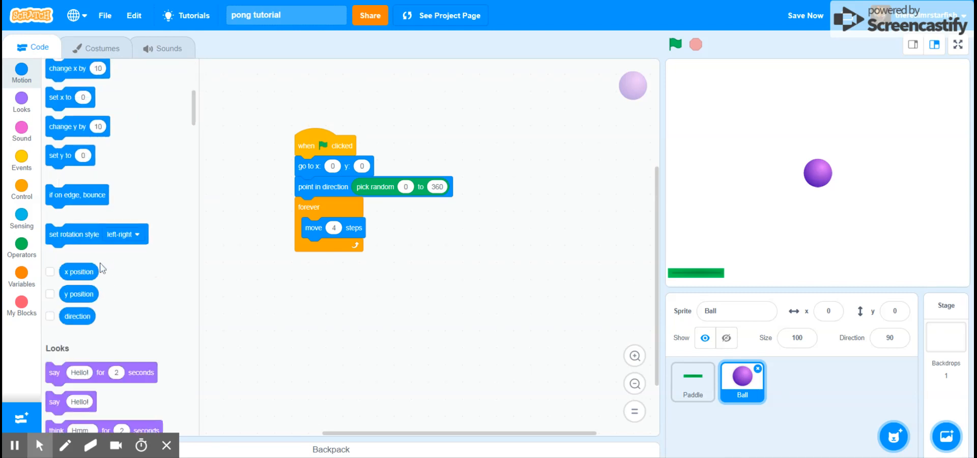
drag(77, 194, 478, 347)
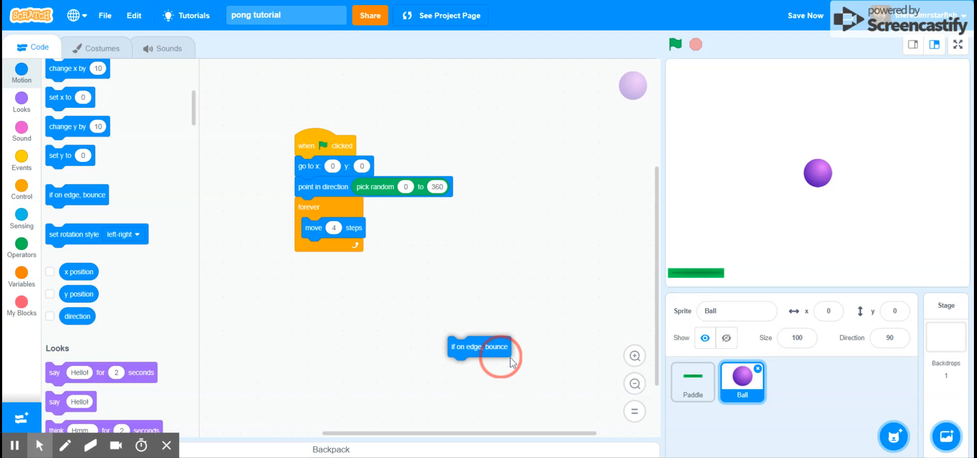
drag(480, 347, 333, 248)
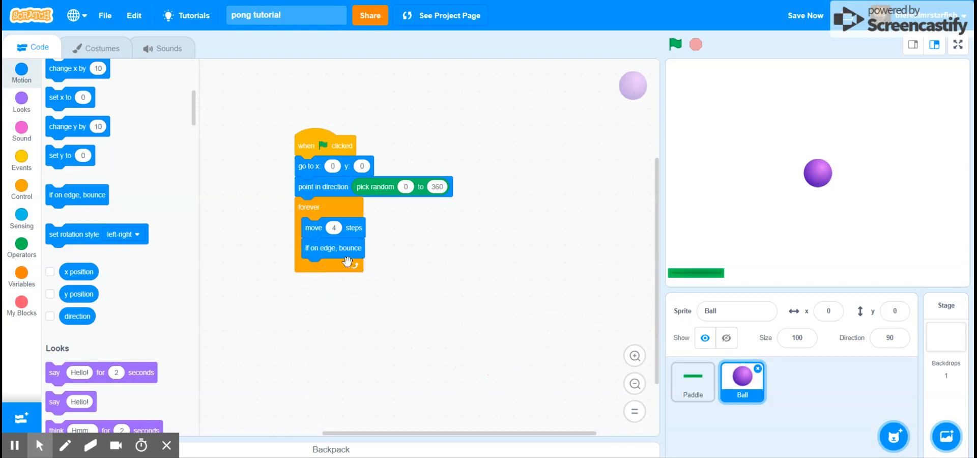
mouse_move(715, 22)
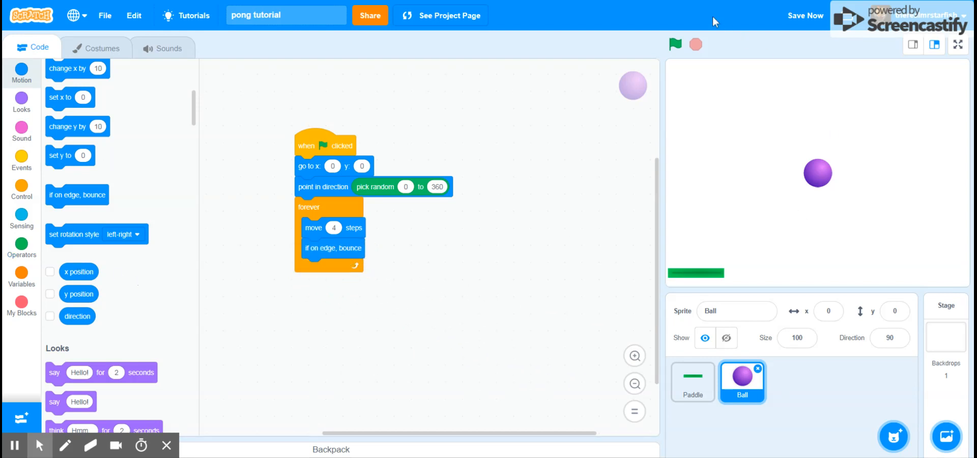
click(674, 45)
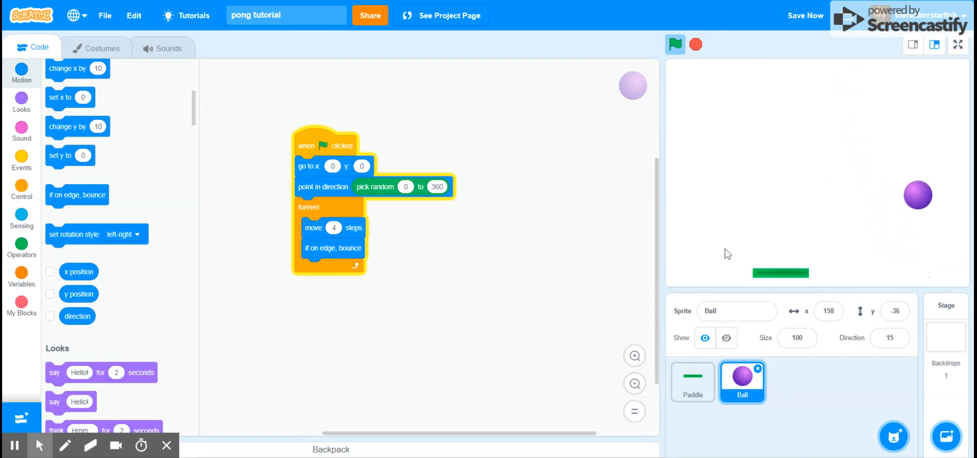
click(675, 44)
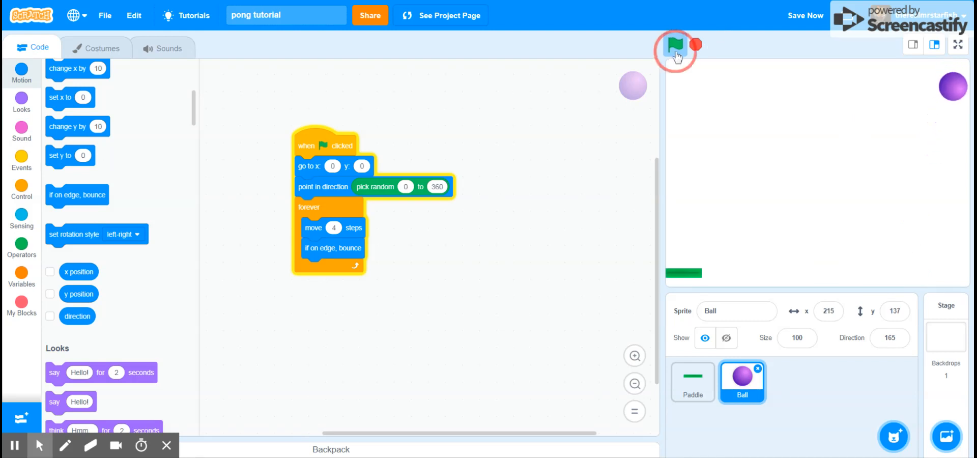
click(676, 45)
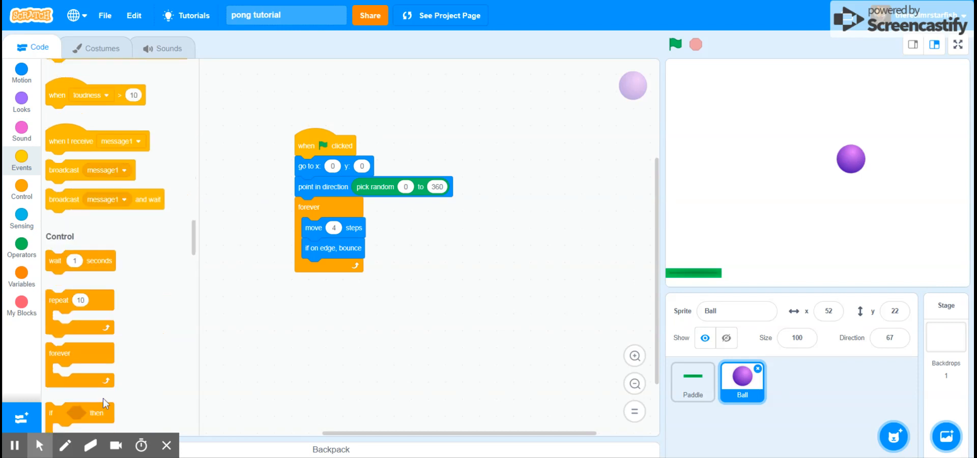
Add an 'if touching Paddle?' block at the top of the loop that turns 180 degrees.
scroll(down, 3)
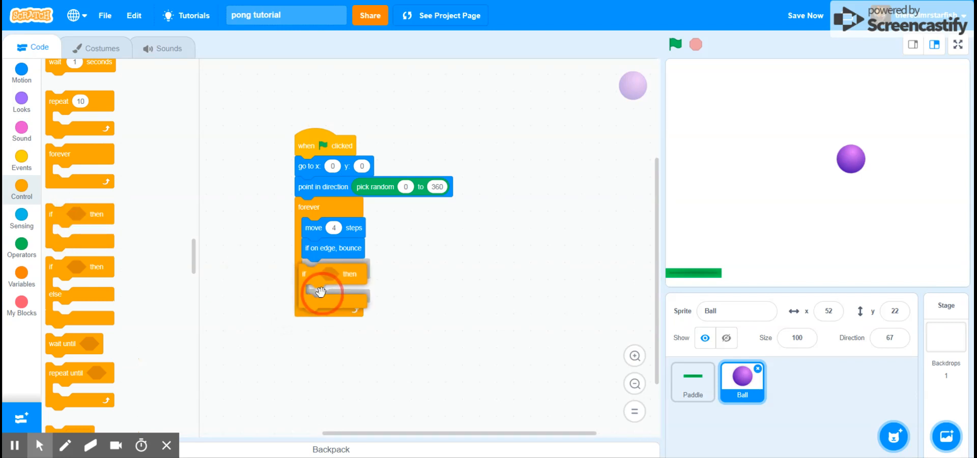
drag(321, 294, 433, 302)
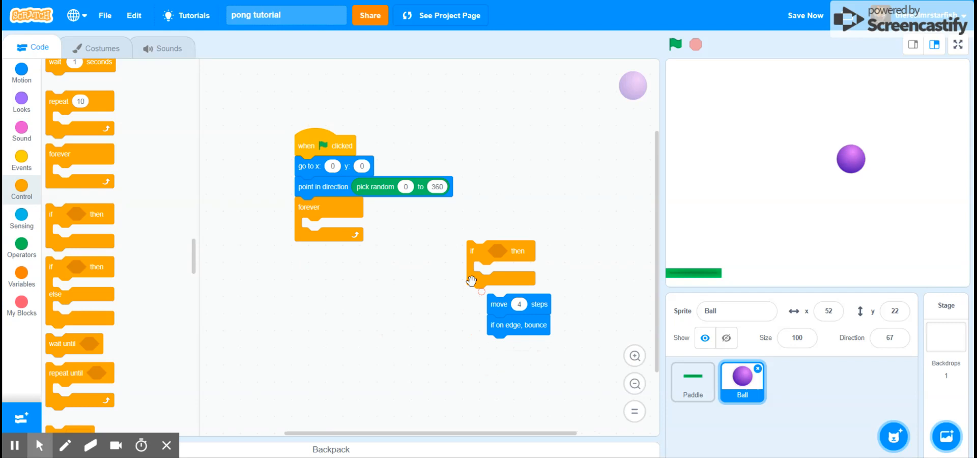
drag(498, 280, 324, 236)
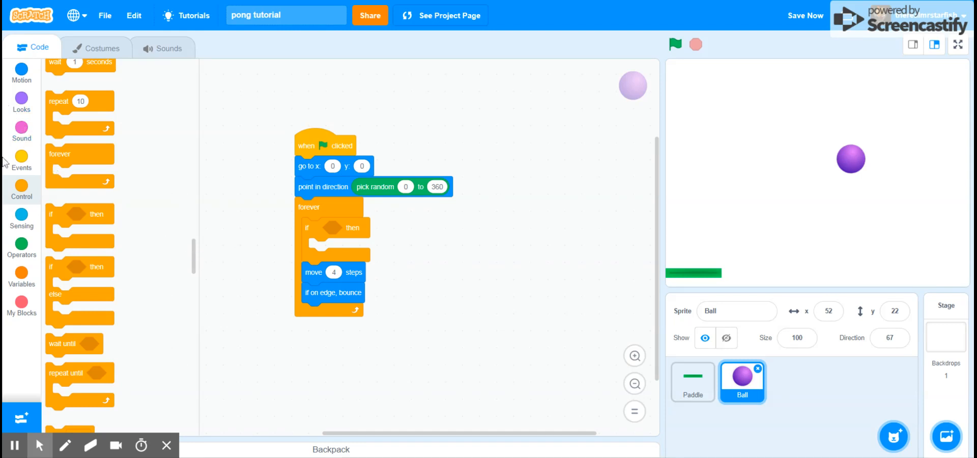
click(22, 215)
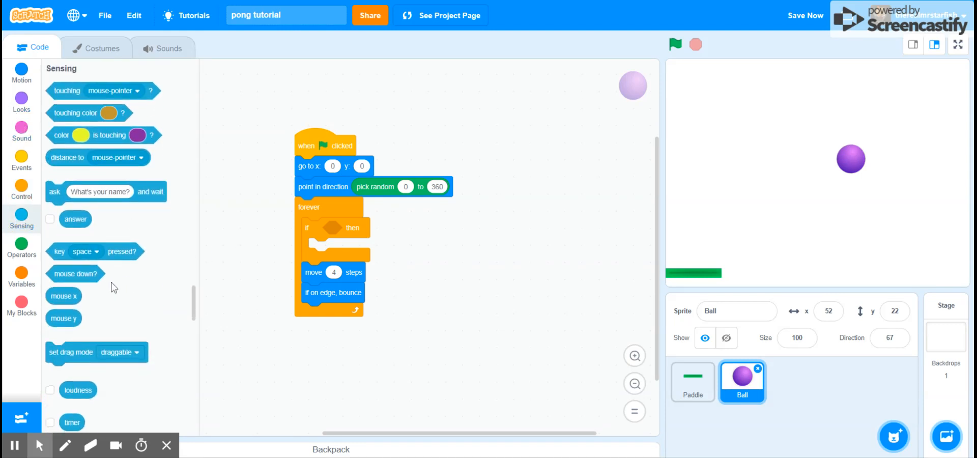
mouse_move(261, 250)
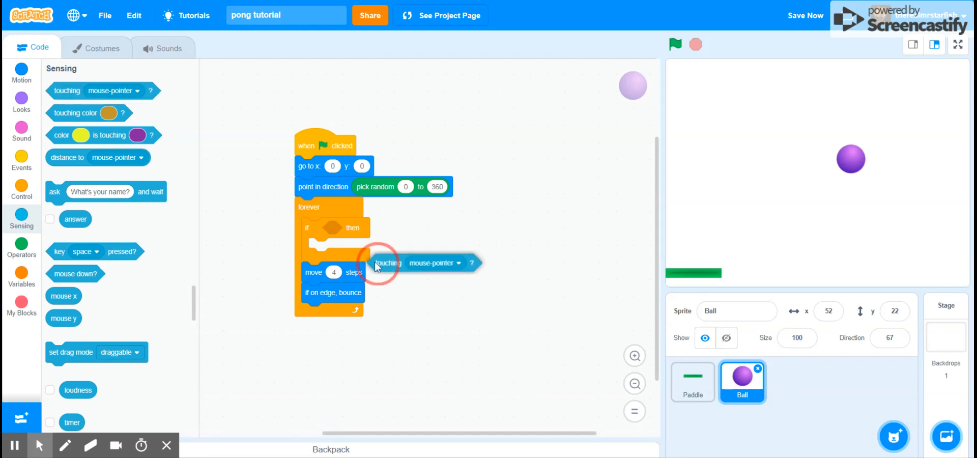
click(414, 227)
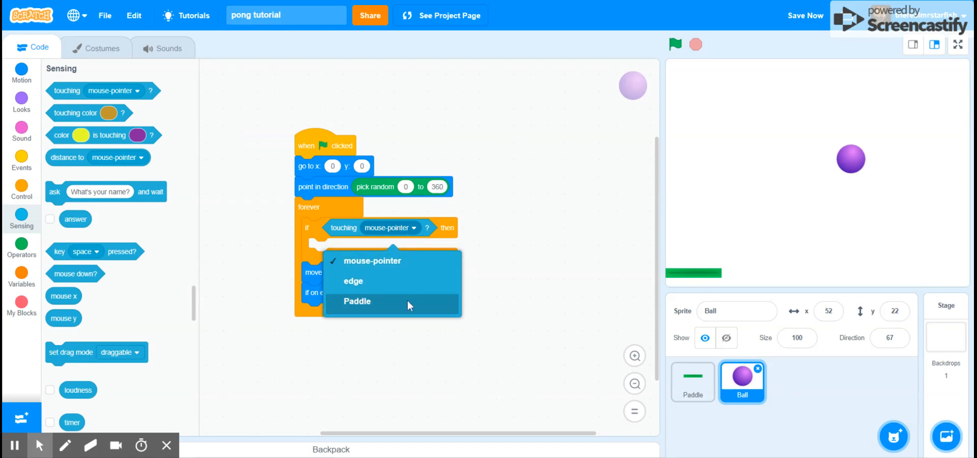
click(356, 302)
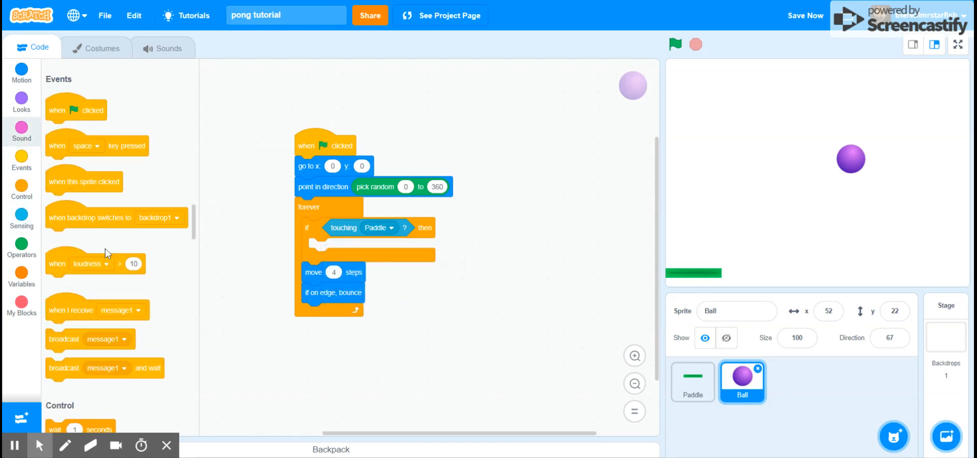
click(22, 72)
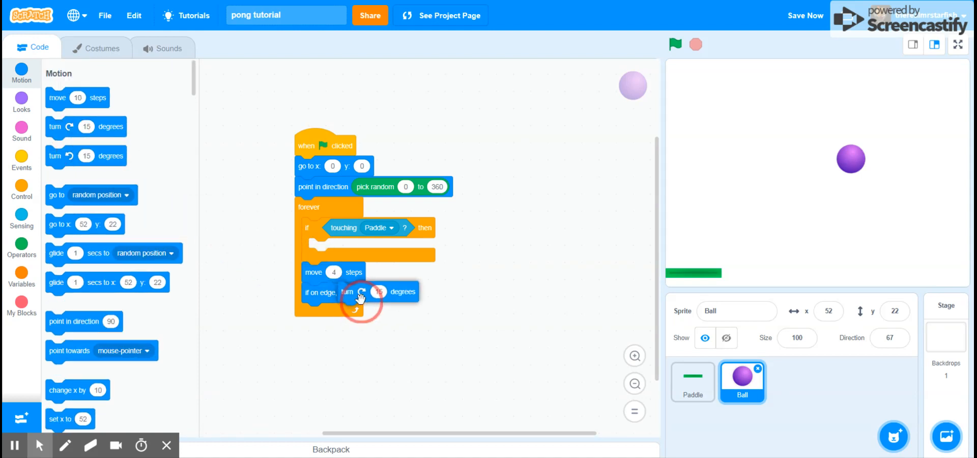
drag(349, 297, 346, 248)
text(180)
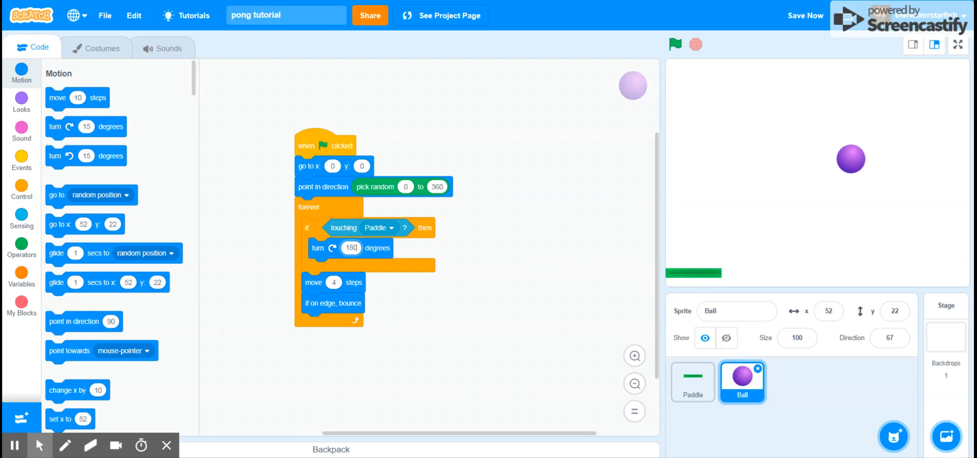
Change the paddle-touch turn to 90 degrees and test-run the game with the green flag.
click(693, 44)
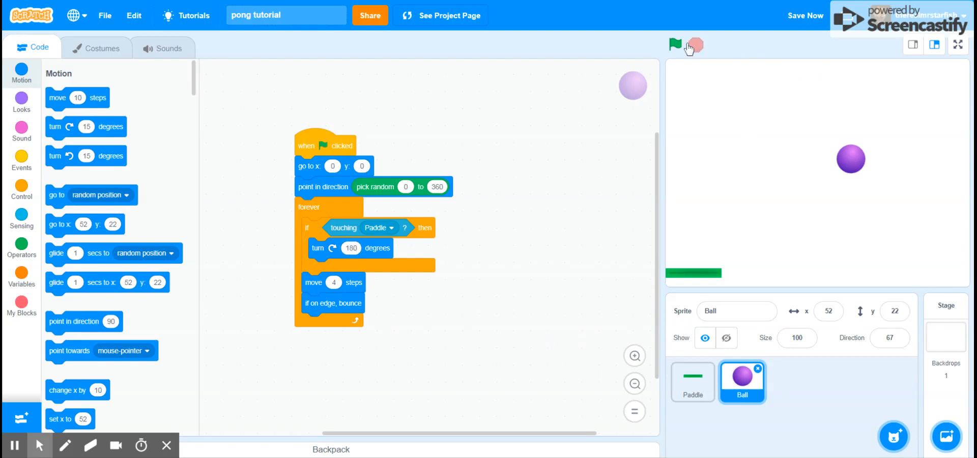
click(675, 44)
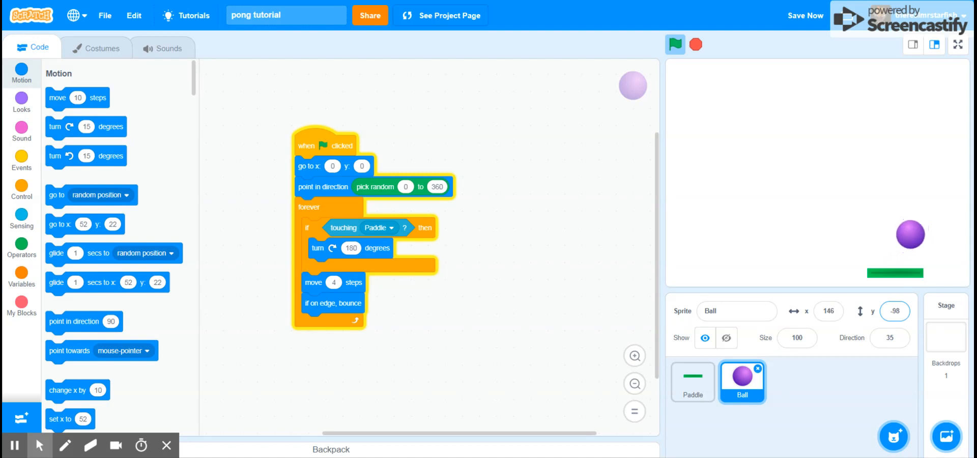
click(675, 44)
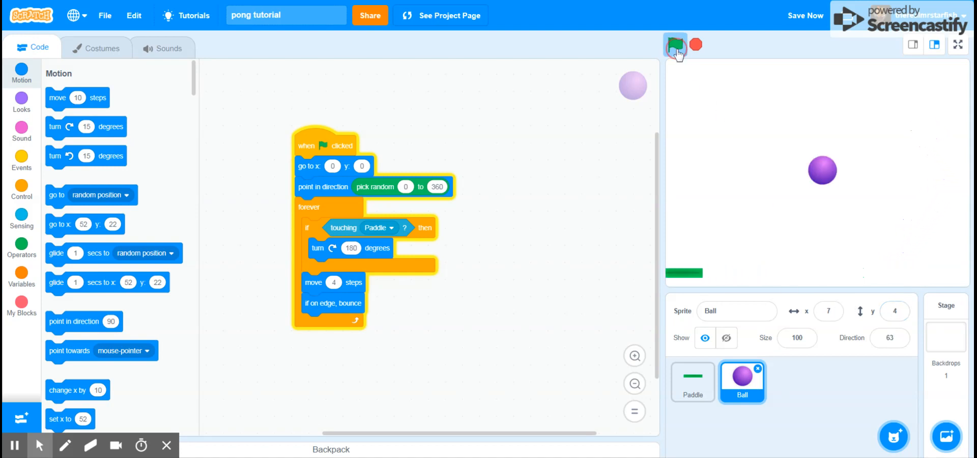
click(675, 45)
text(90)
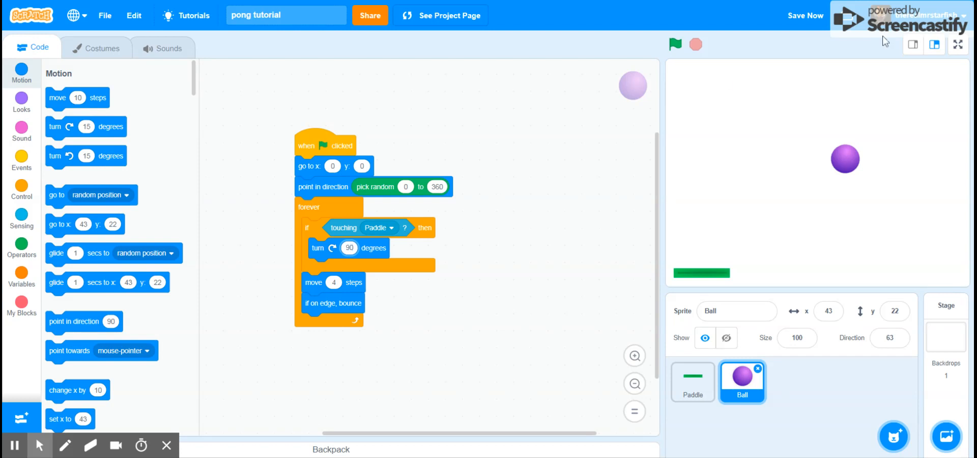
click(675, 45)
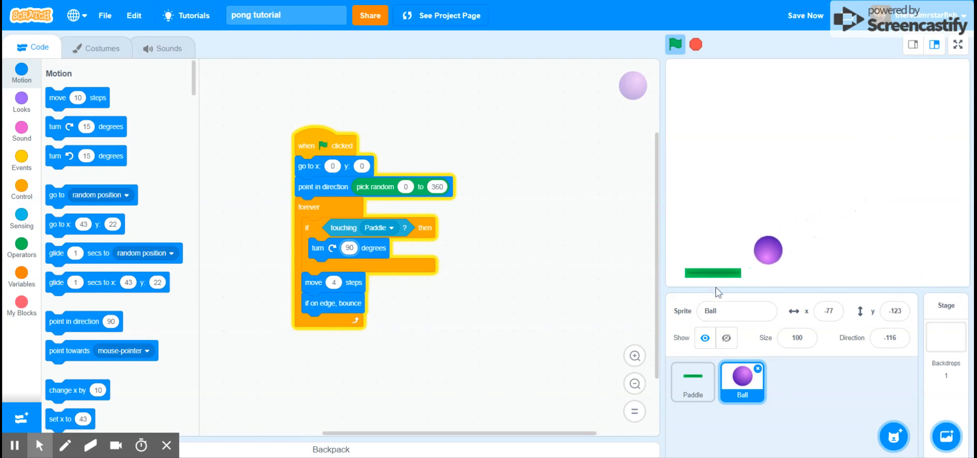
click(675, 44)
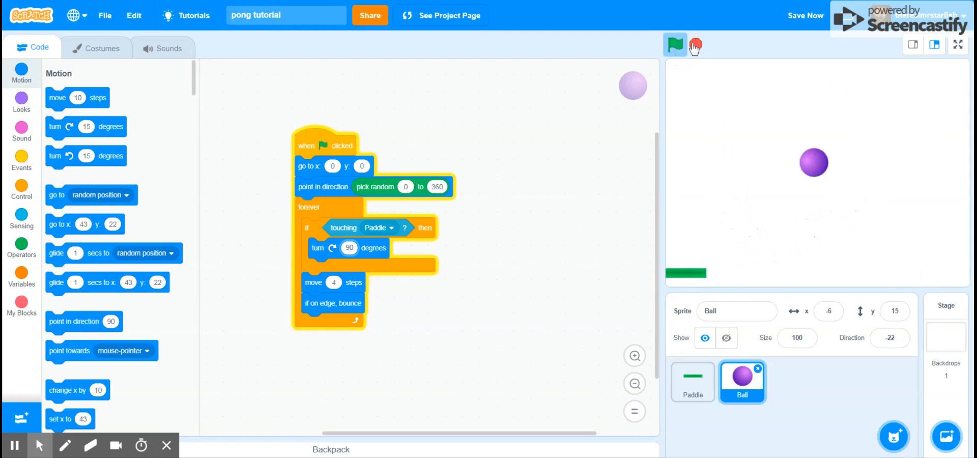
click(674, 44)
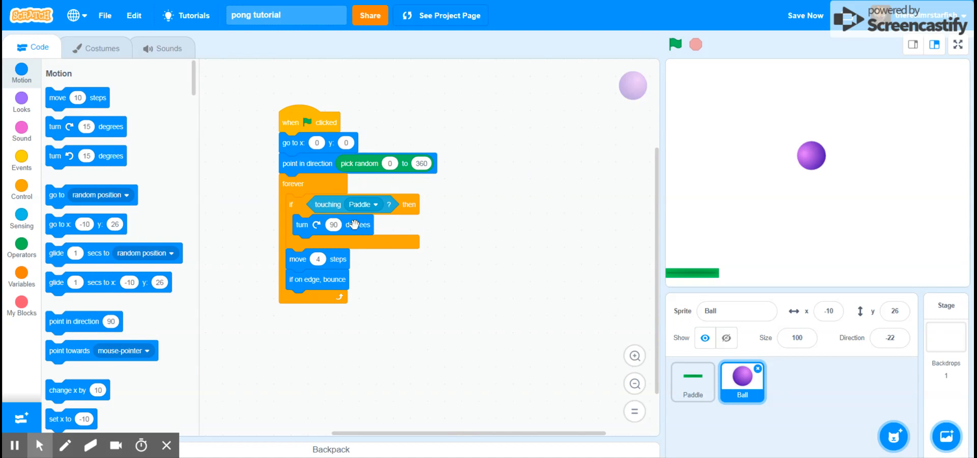
mouse_move(304, 277)
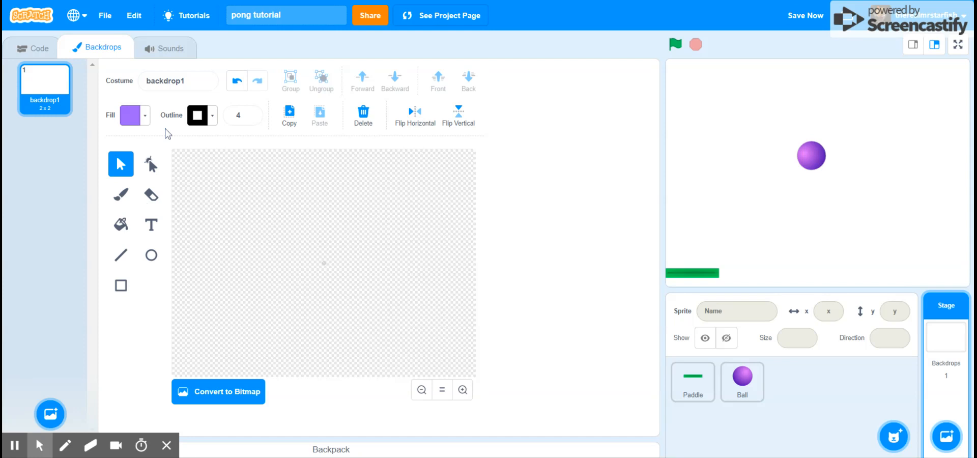
Draw a red-filled rectangle across the bottom of backdrop1 as lava.
click(131, 116)
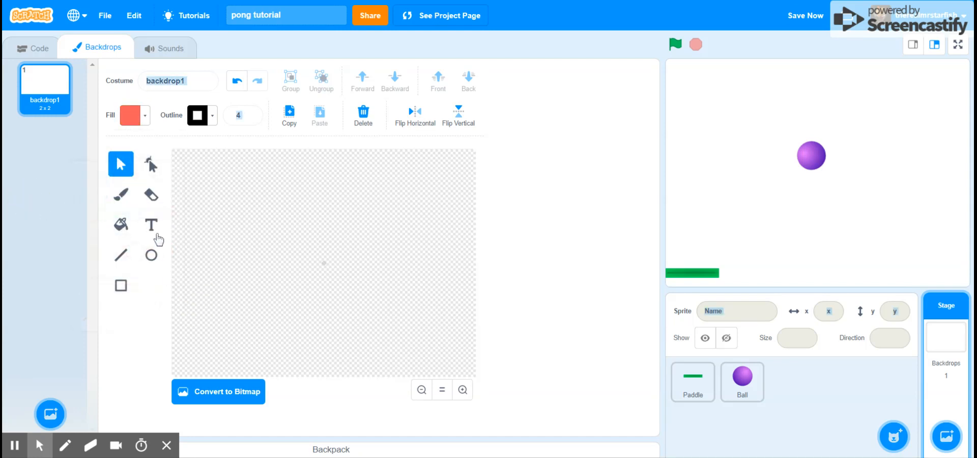
click(133, 116)
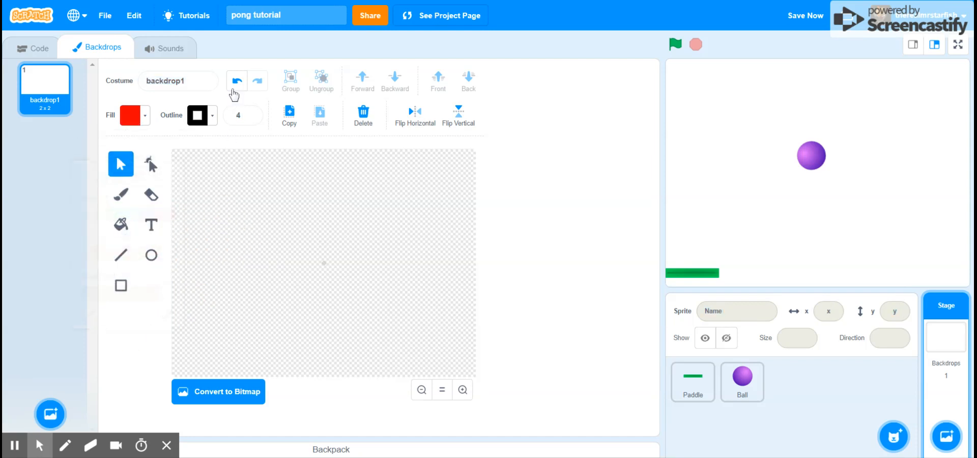
click(208, 115)
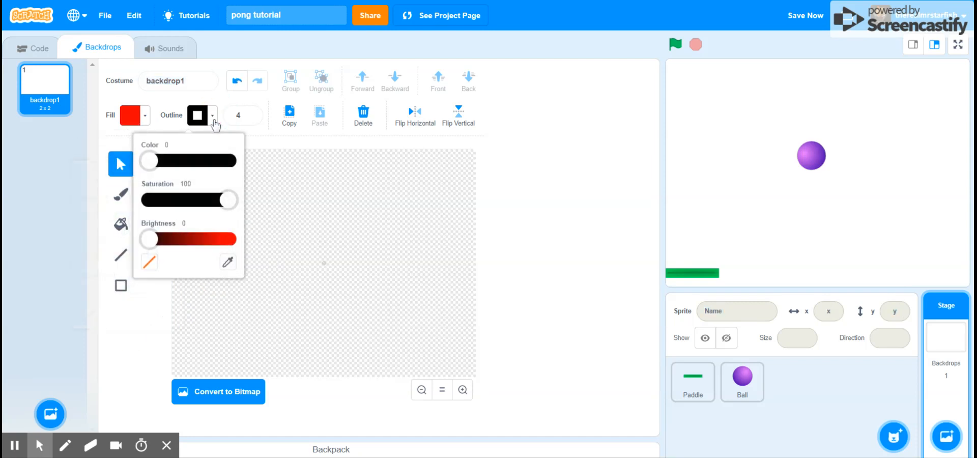
drag(149, 239, 229, 239)
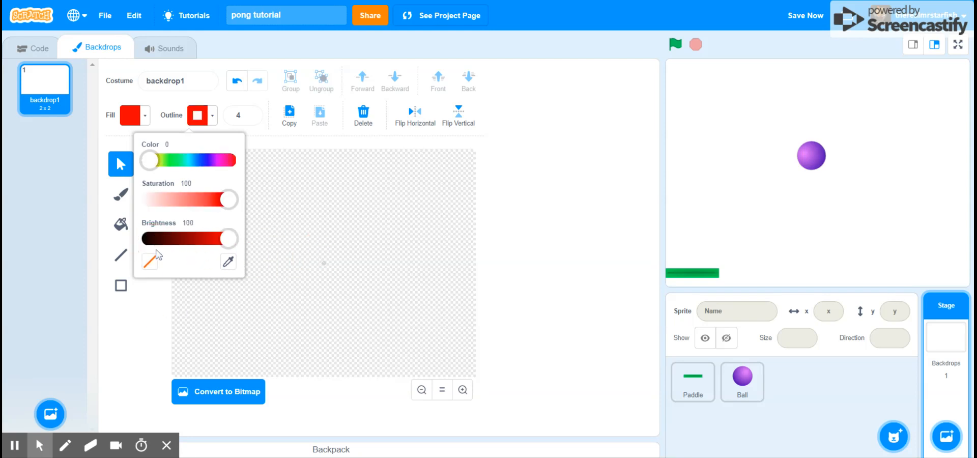
drag(149, 160, 228, 160)
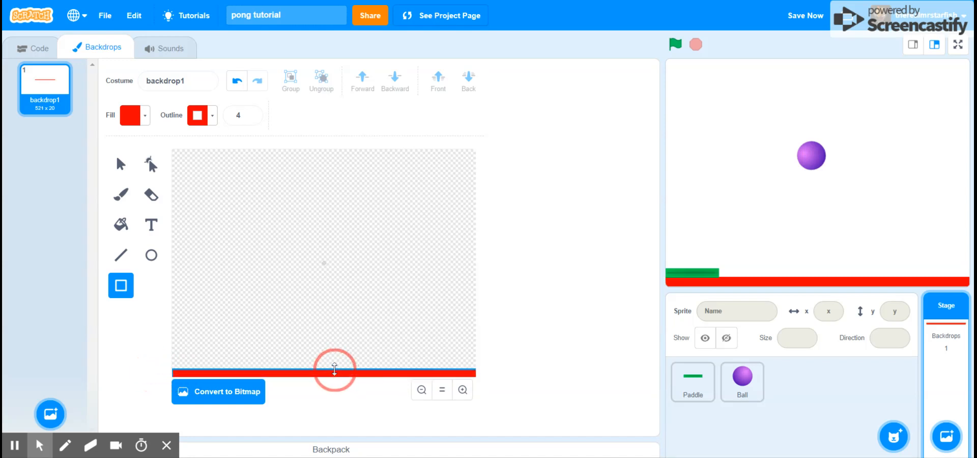
drag(335, 367, 322, 374)
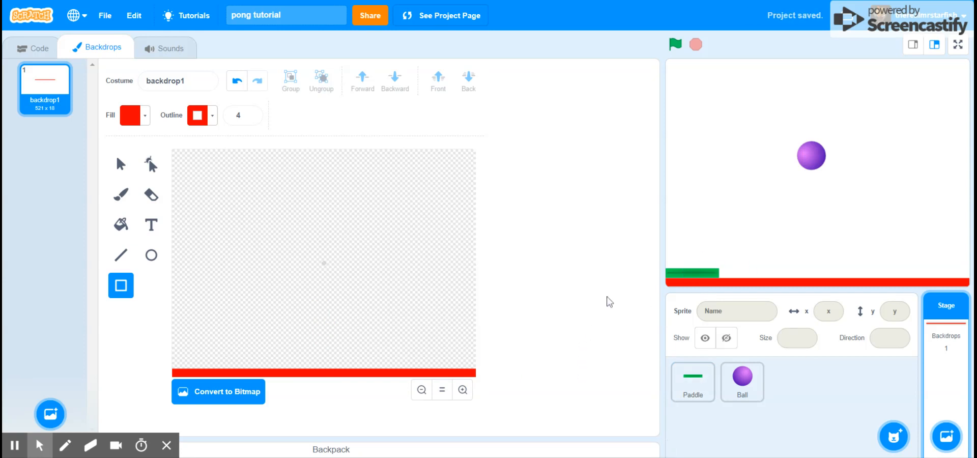
mouse_move(186, 69)
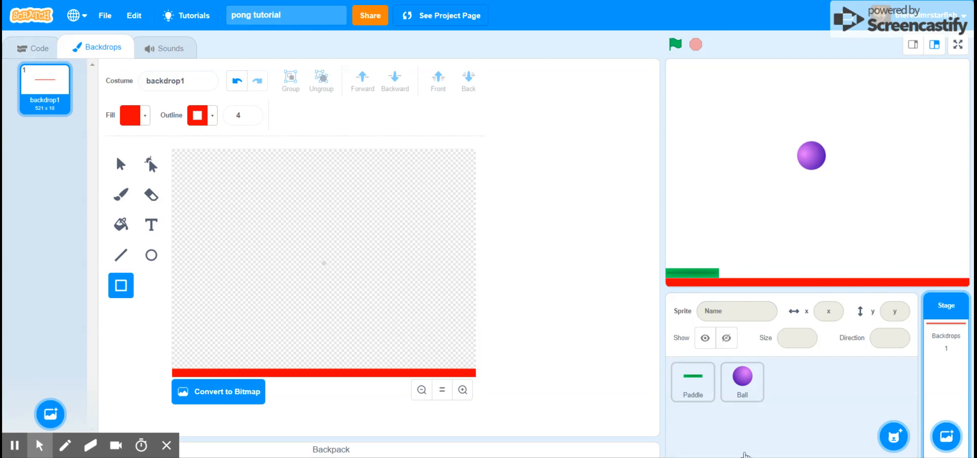
Add an 'if touching lava-red colour' check to the Ball's forever loop using the eyedropper.
click(742, 381)
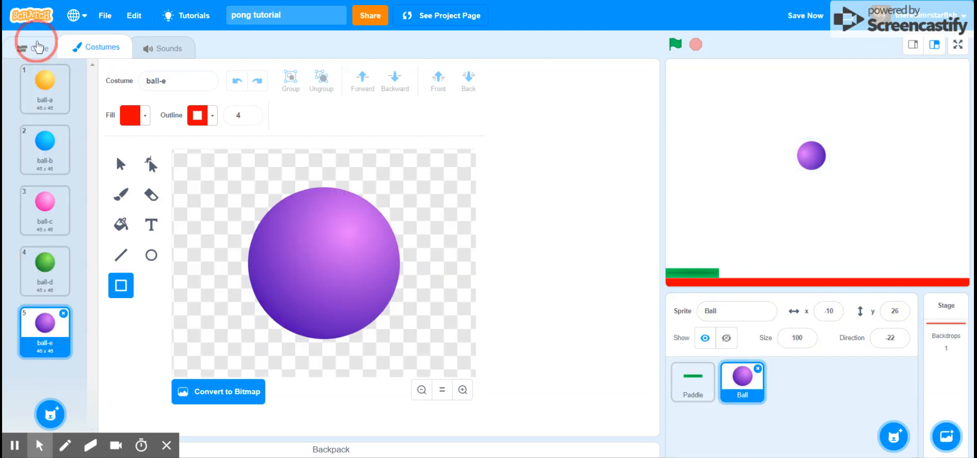
click(34, 47)
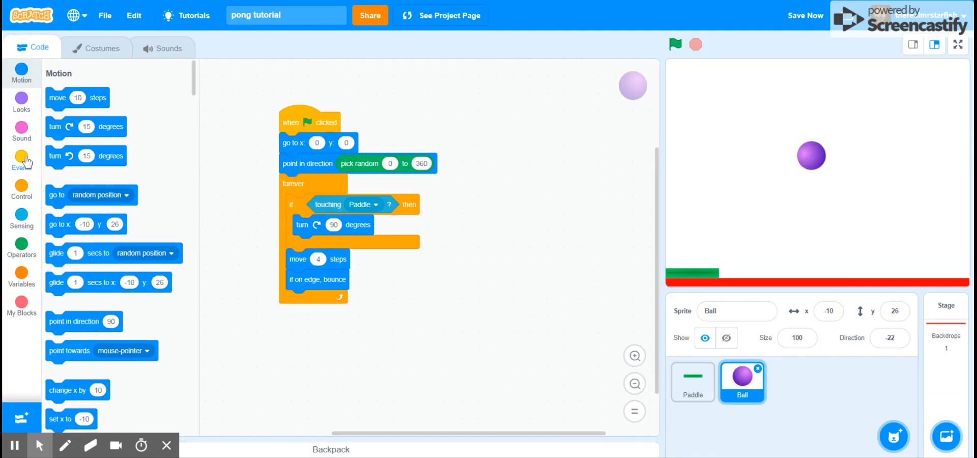
click(22, 159)
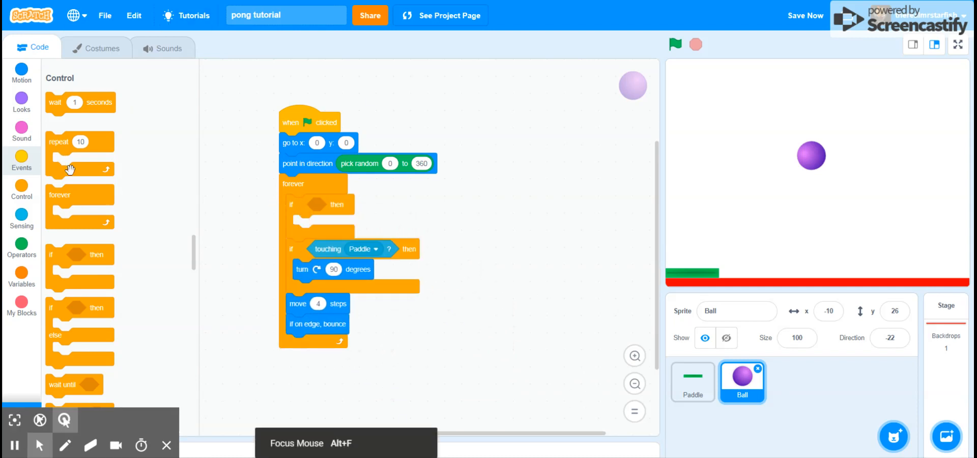
click(21, 214)
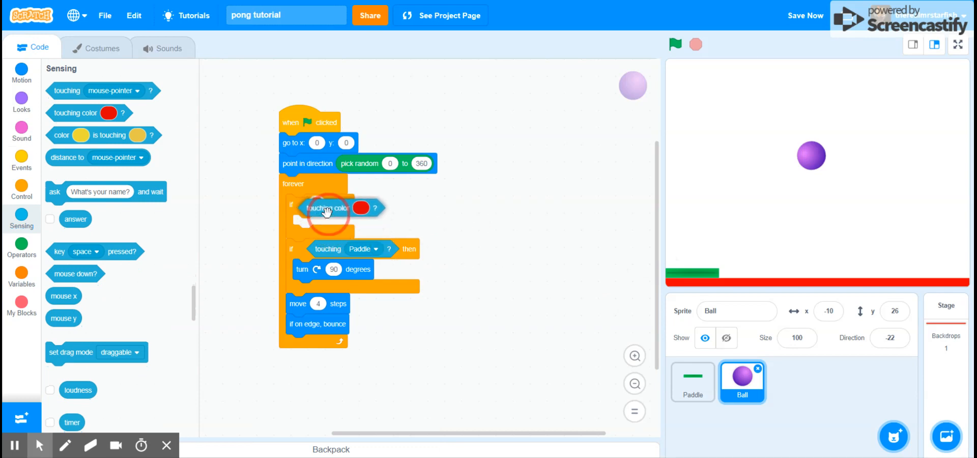
click(362, 207)
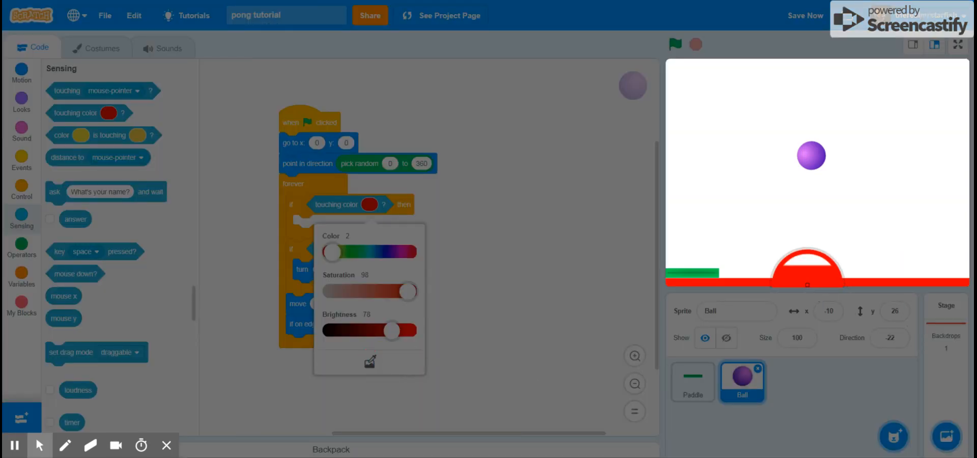
click(528, 280)
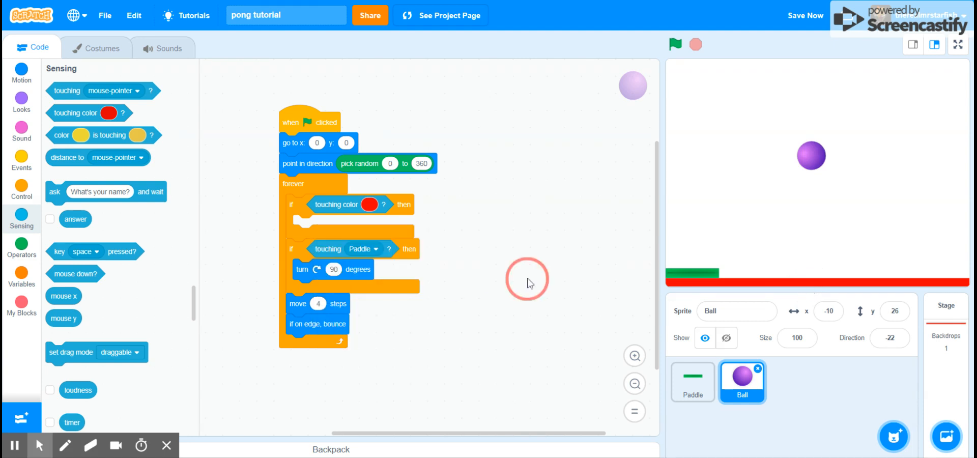
mouse_move(839, 292)
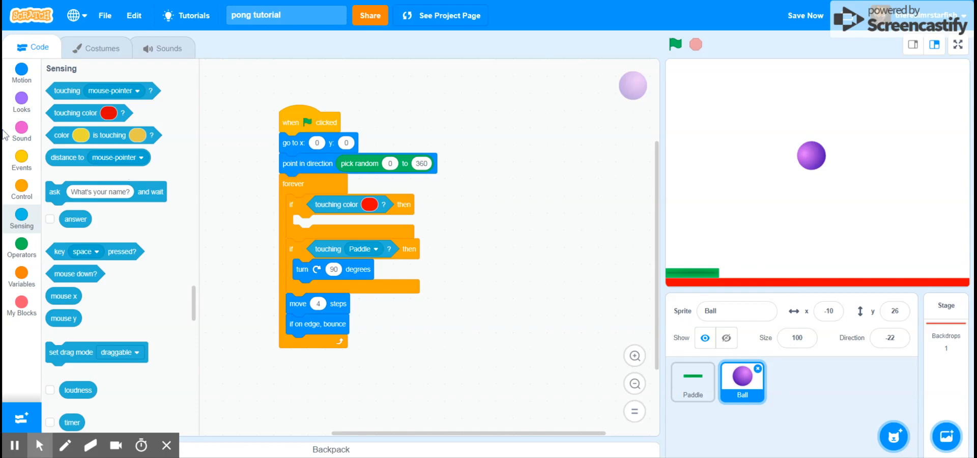
click(21, 158)
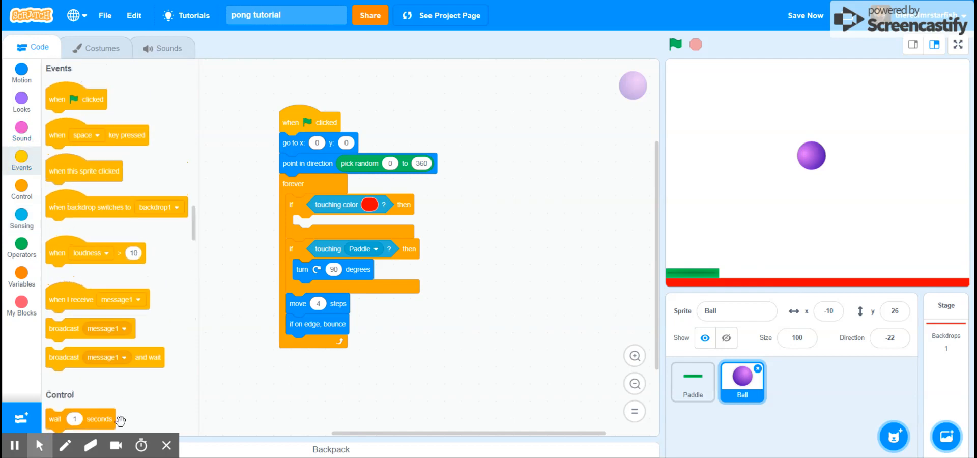
scroll(down, 3)
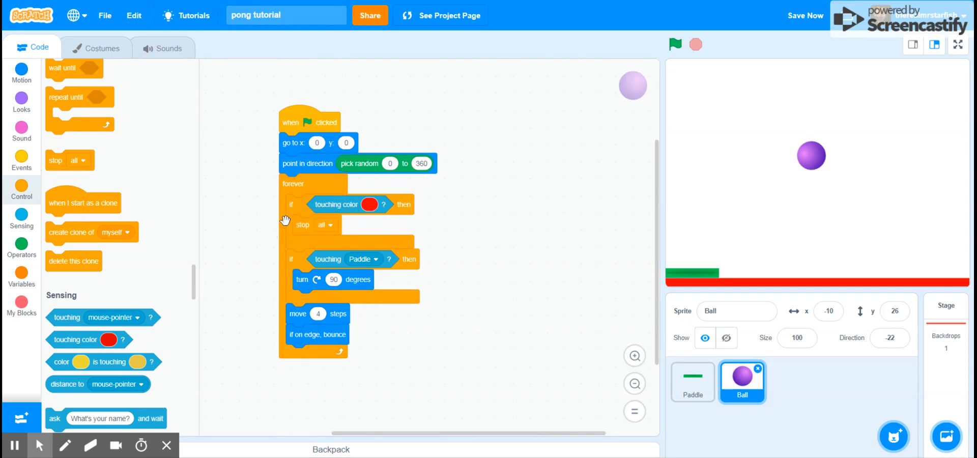
mouse_move(337, 227)
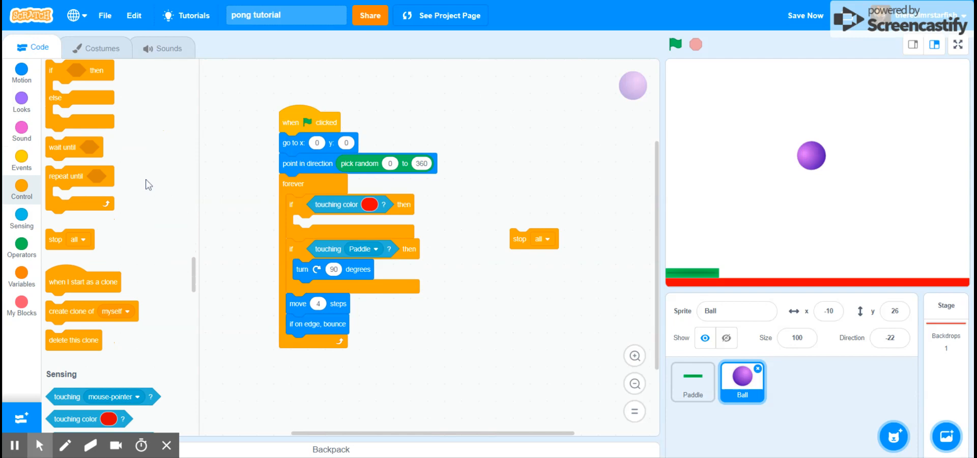
Make the Ball's 'when I receive message1' script stop its other scripts, then itself.
scroll(down, 3)
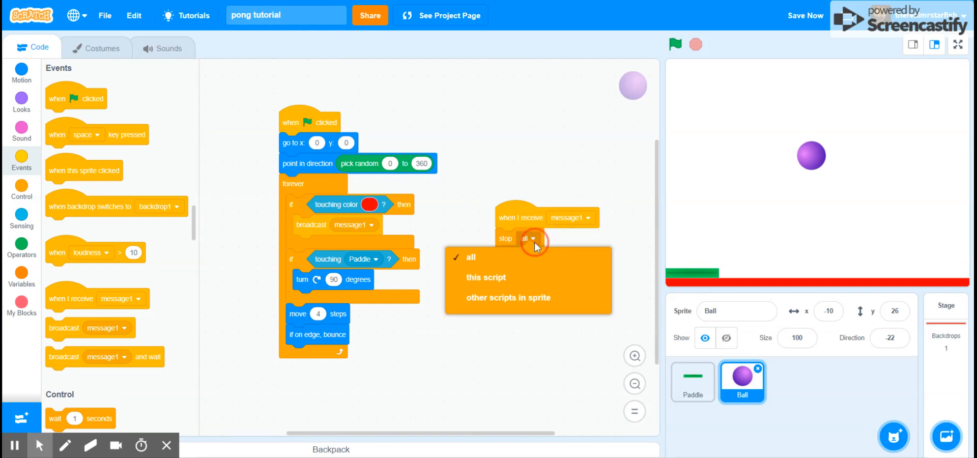
mouse_move(532, 308)
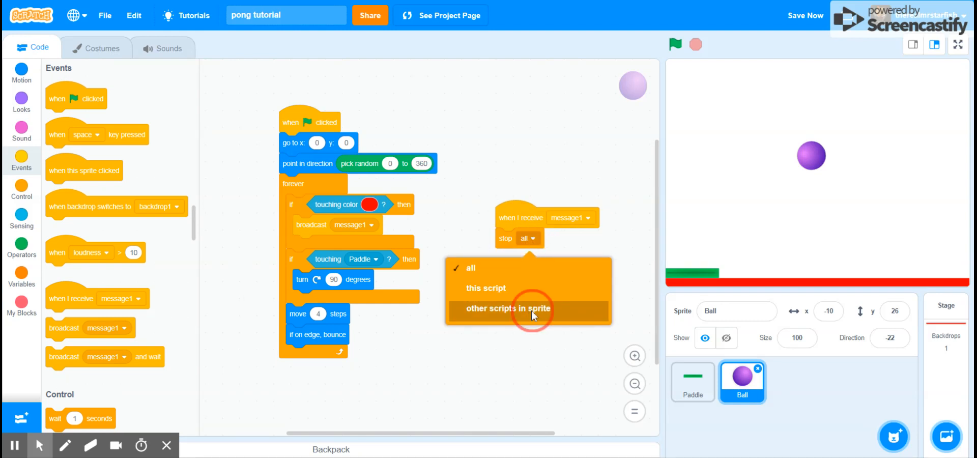
click(508, 309)
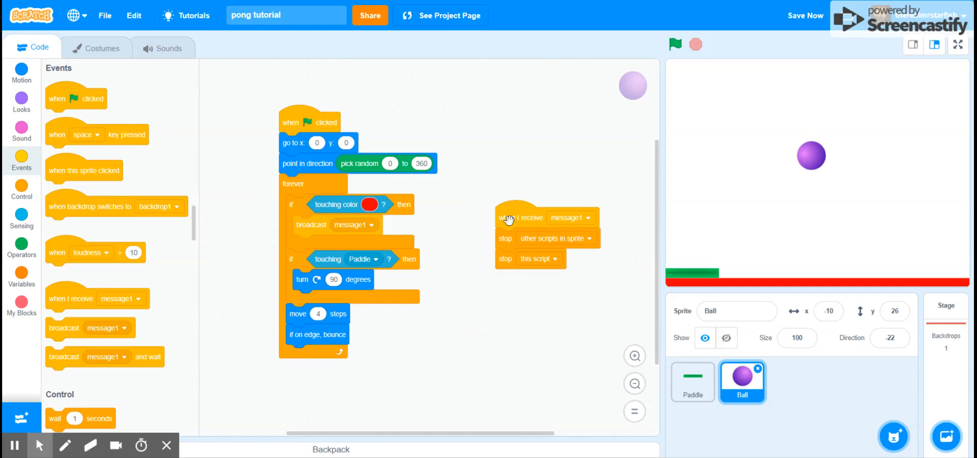
click(692, 383)
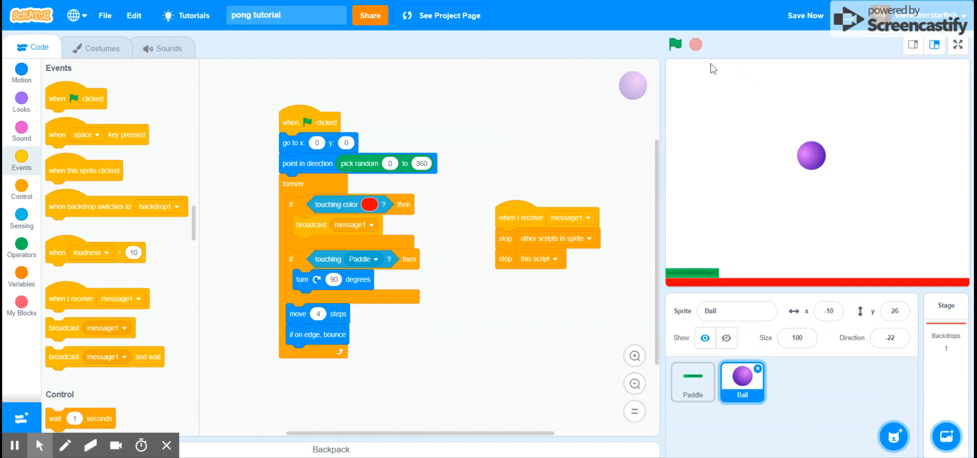
click(674, 44)
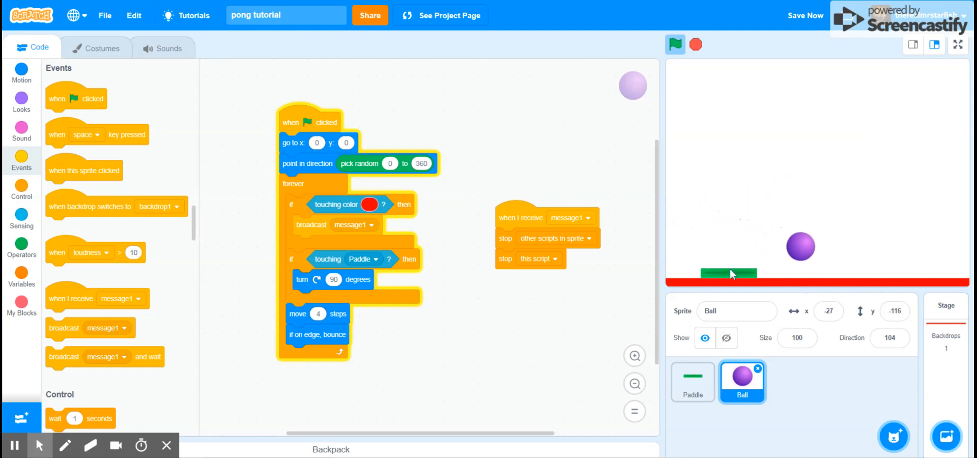
click(675, 45)
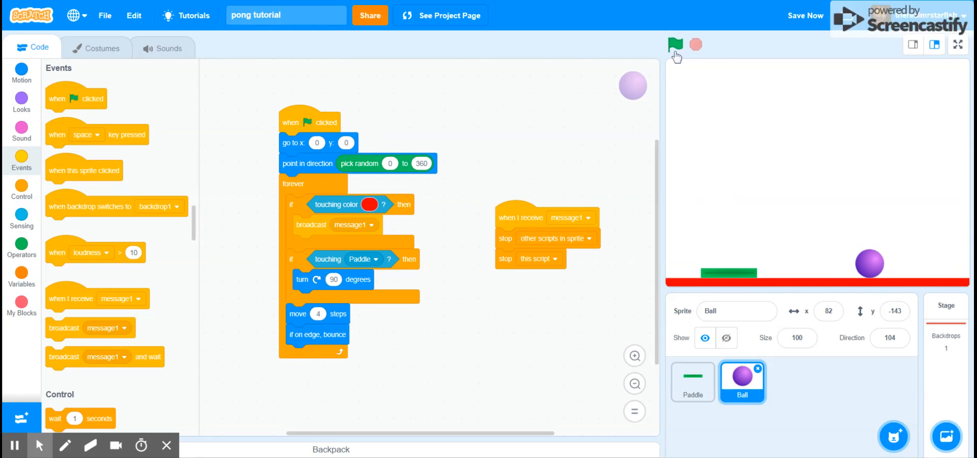
click(675, 45)
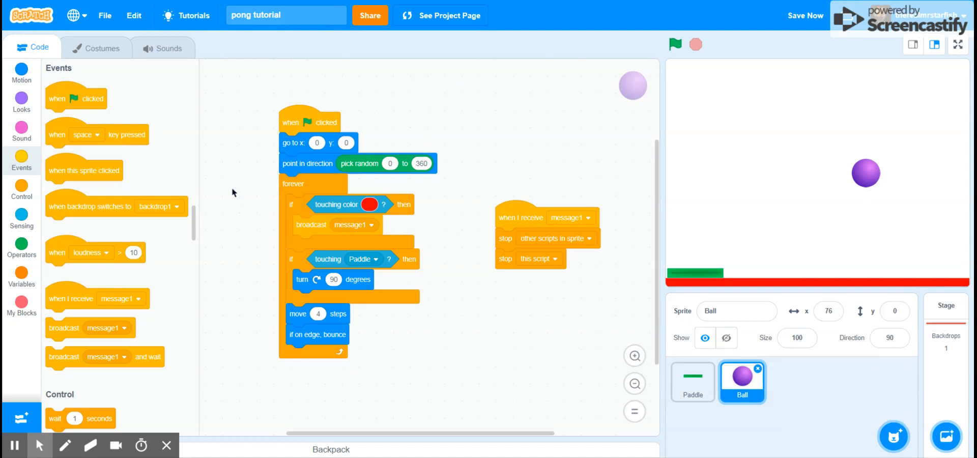
mouse_move(214, 432)
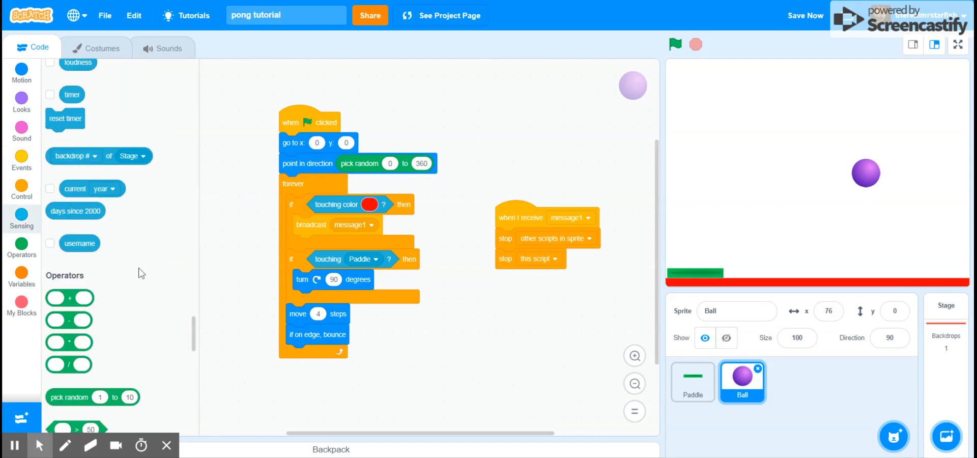
Create a new variable named Score from the Variables blocks.
click(22, 243)
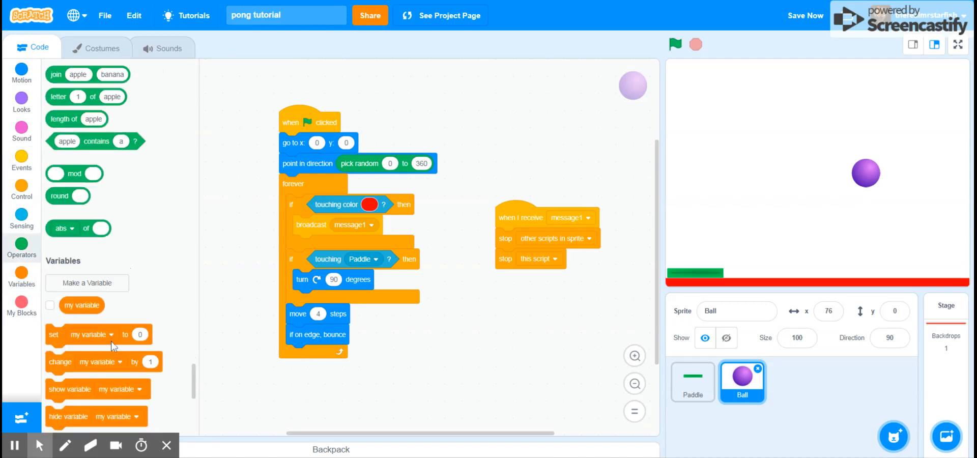
right_click(82, 304)
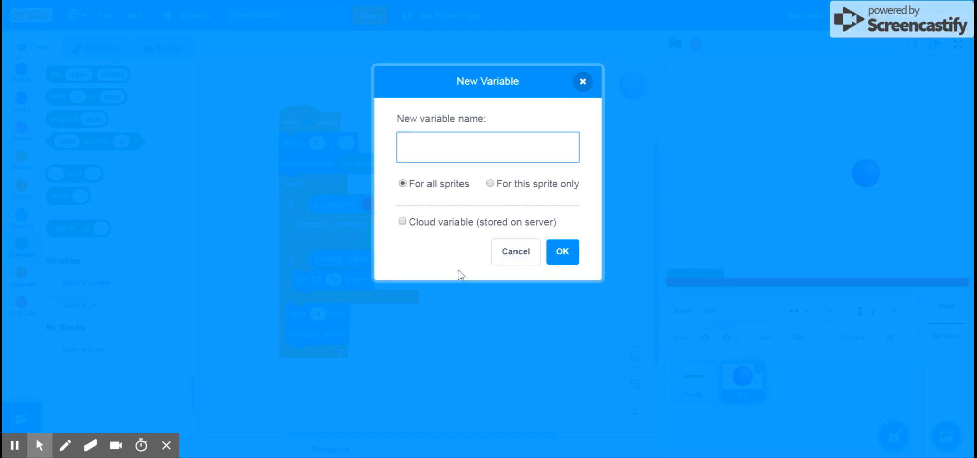
click(487, 147)
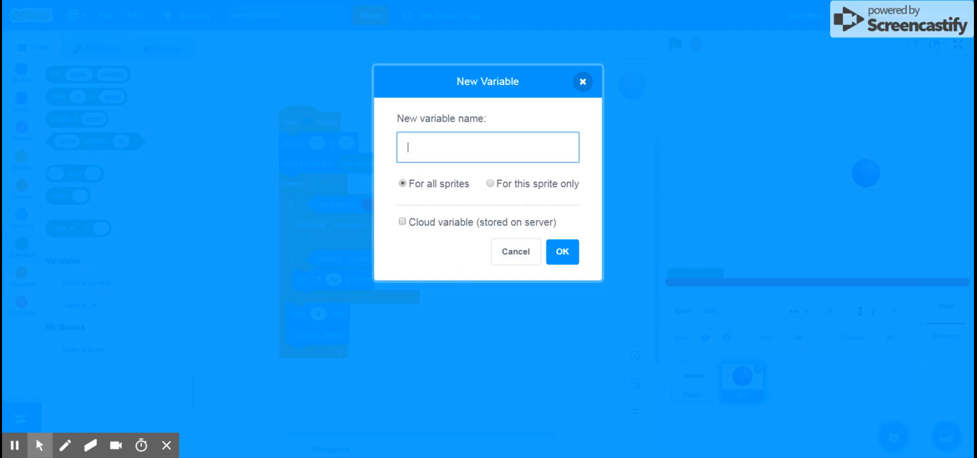
text(Scxore)
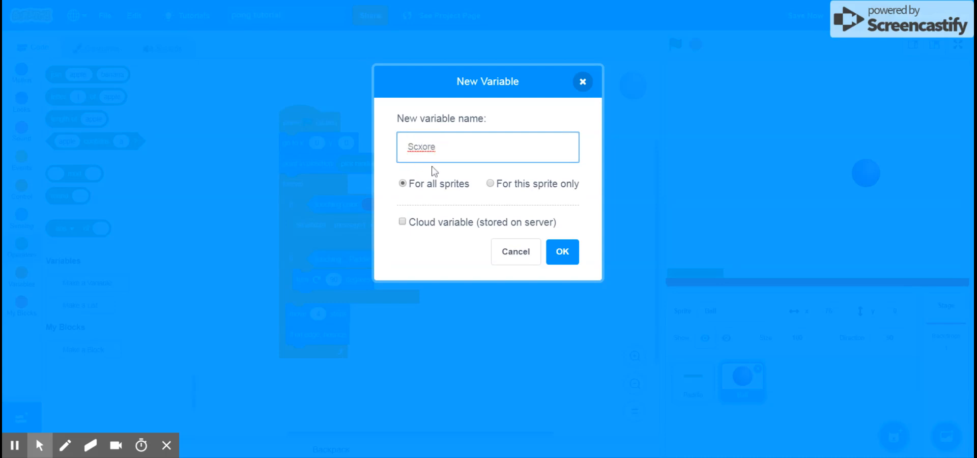
click(561, 251)
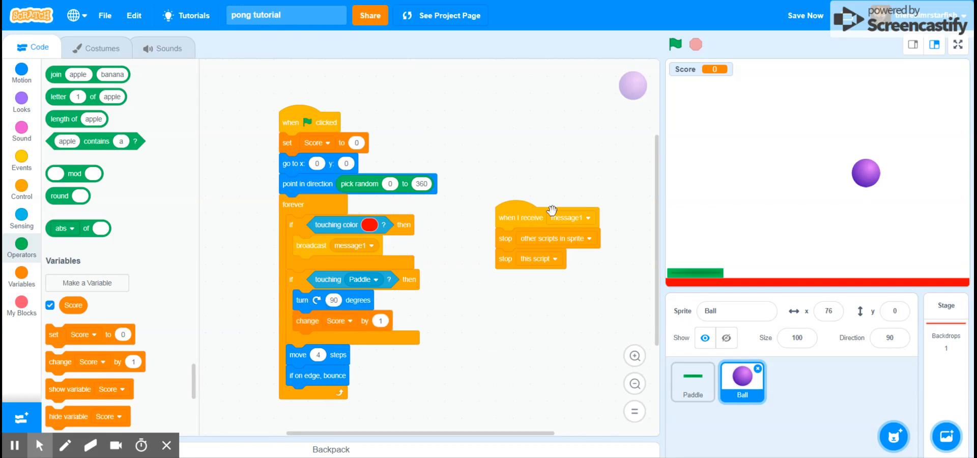
Run and stop the Pong game to check the score counter and lava stop.
click(676, 44)
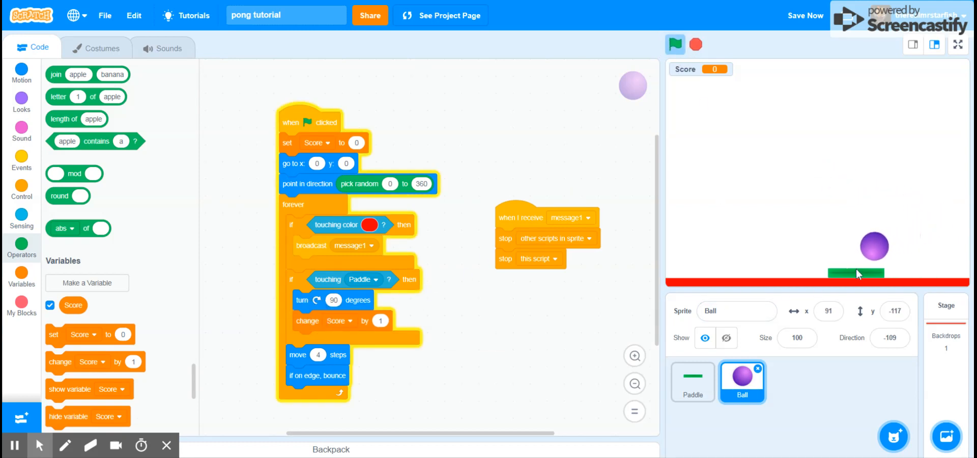
click(671, 45)
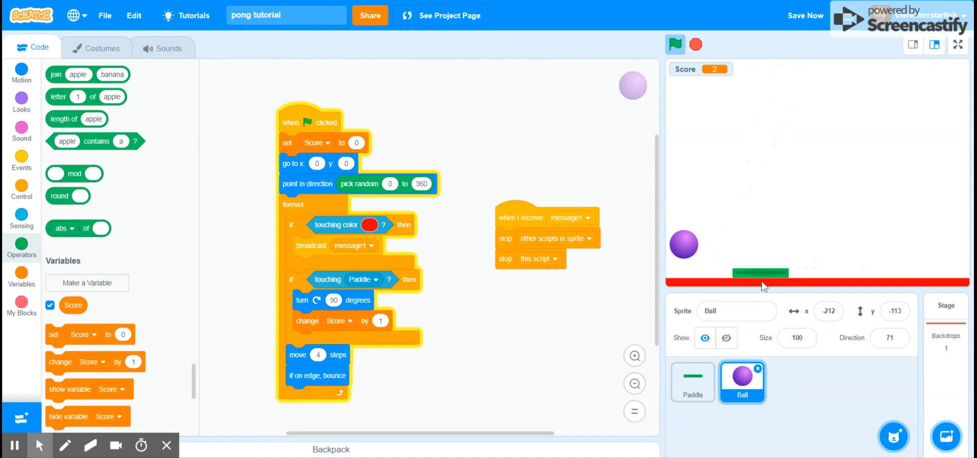
click(674, 45)
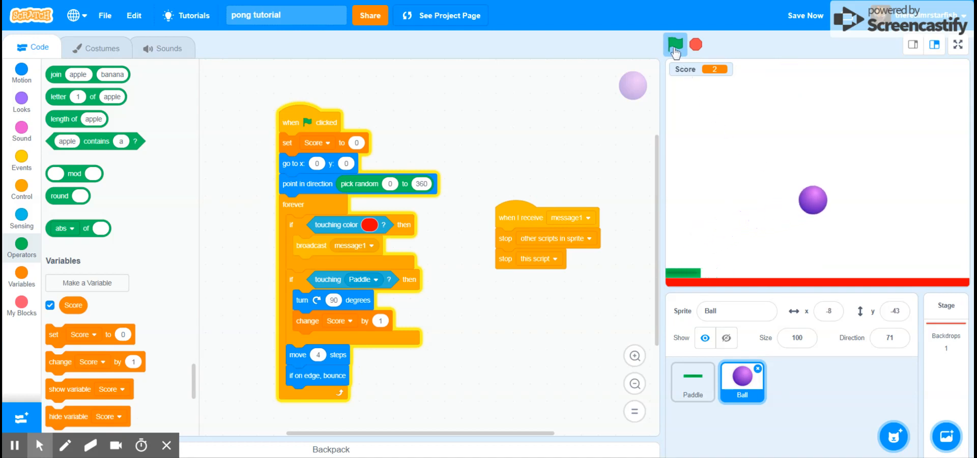
click(675, 44)
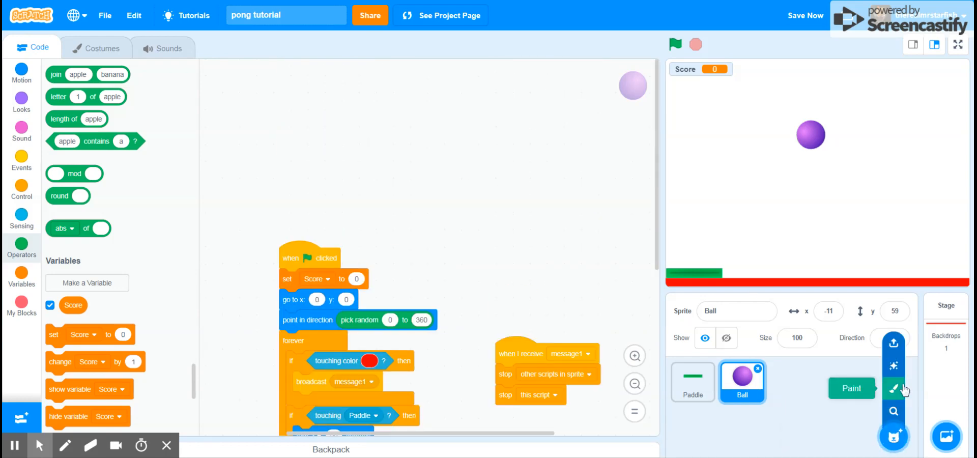
Paint a new sprite, Sprite1, with large red 'GAME OVER' text as its costume.
click(851, 389)
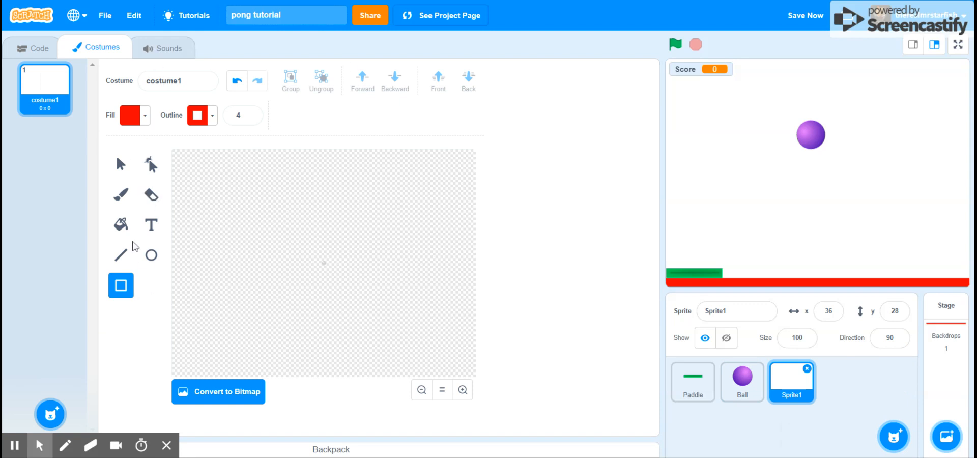
click(152, 225)
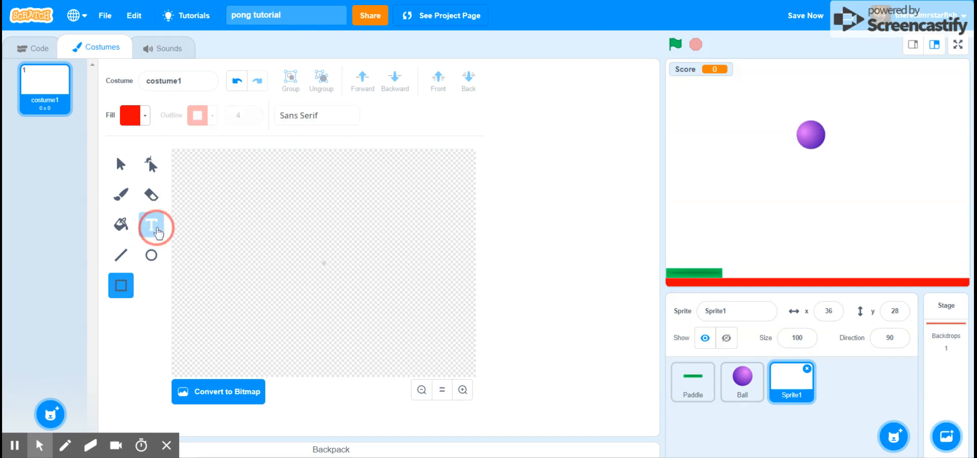
click(151, 226)
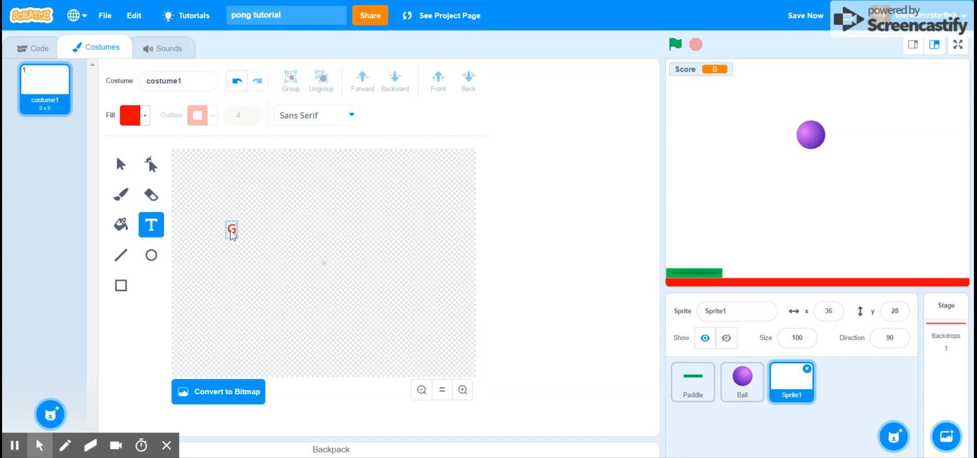
text(A)
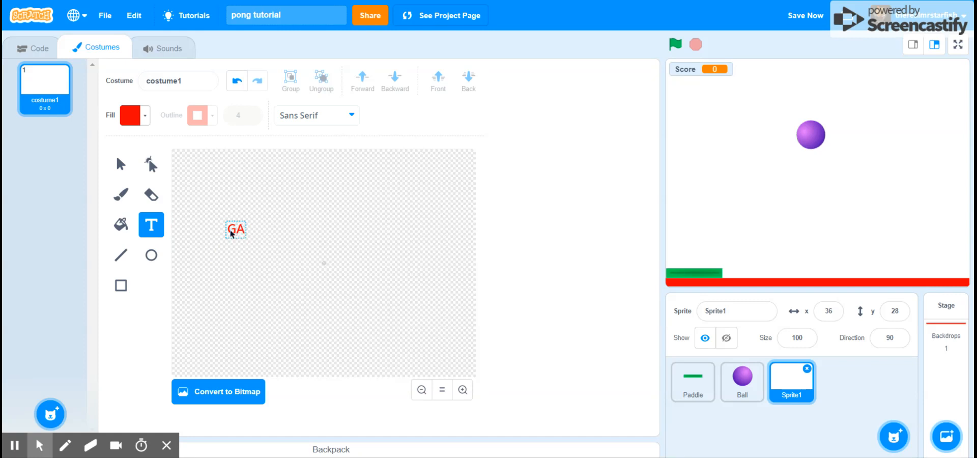
text(ME O)
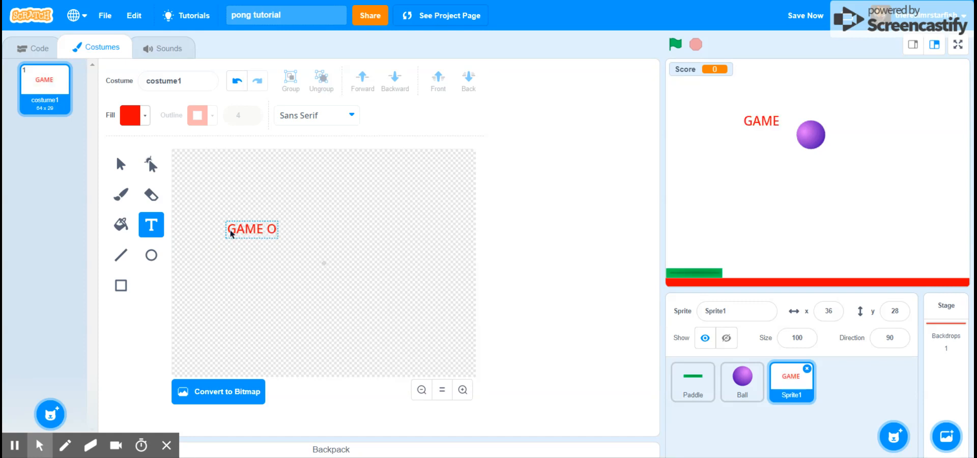
text(VER)
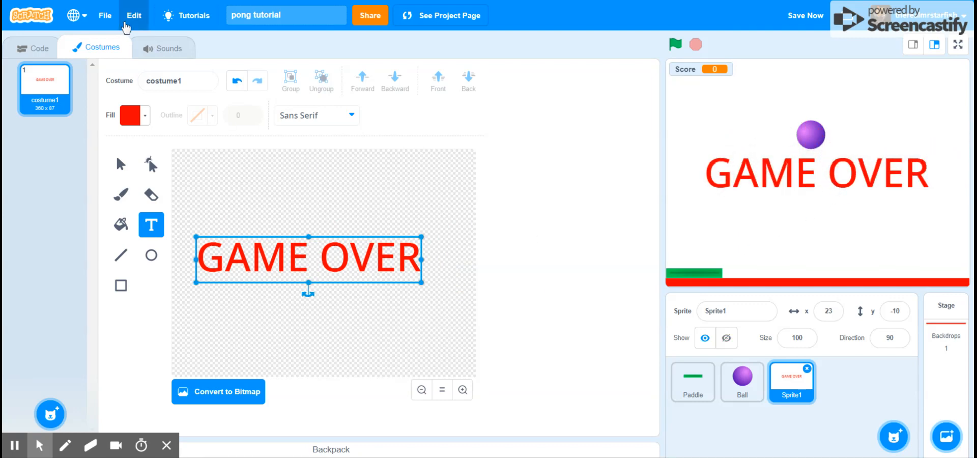
click(33, 47)
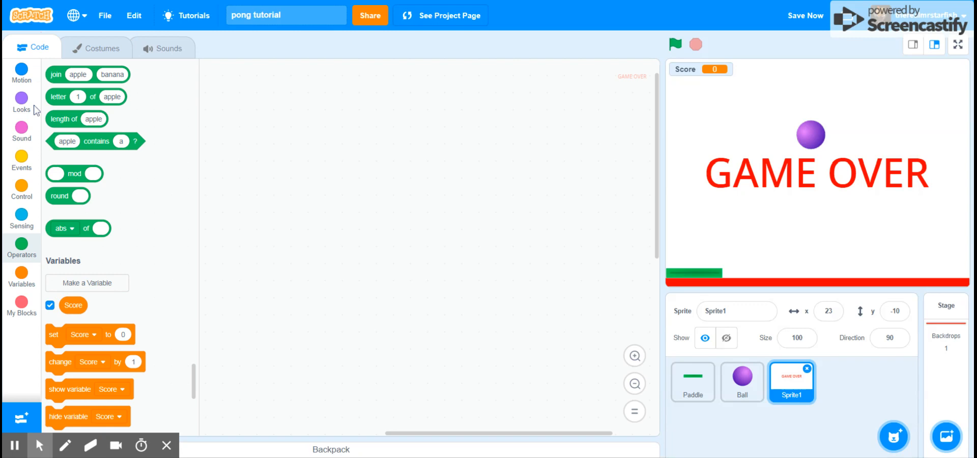
Script Sprite1 to hide on green flag and show on message1, then run the game.
click(22, 166)
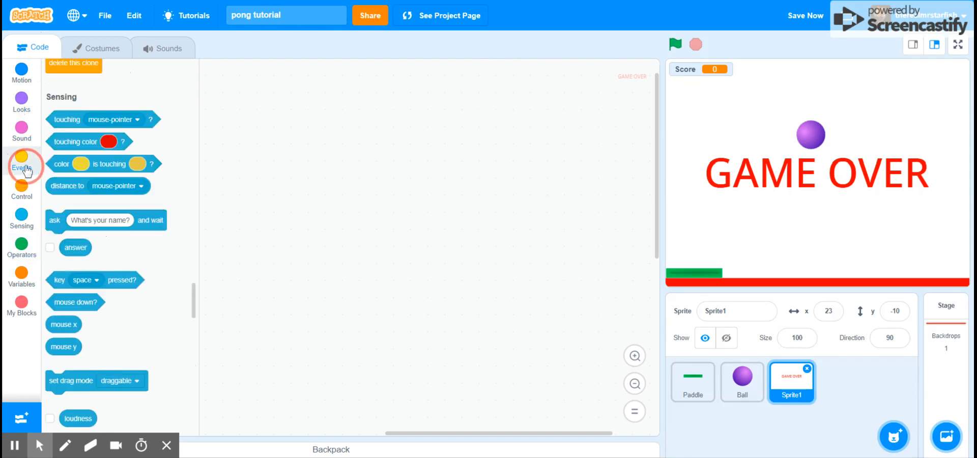
click(21, 167)
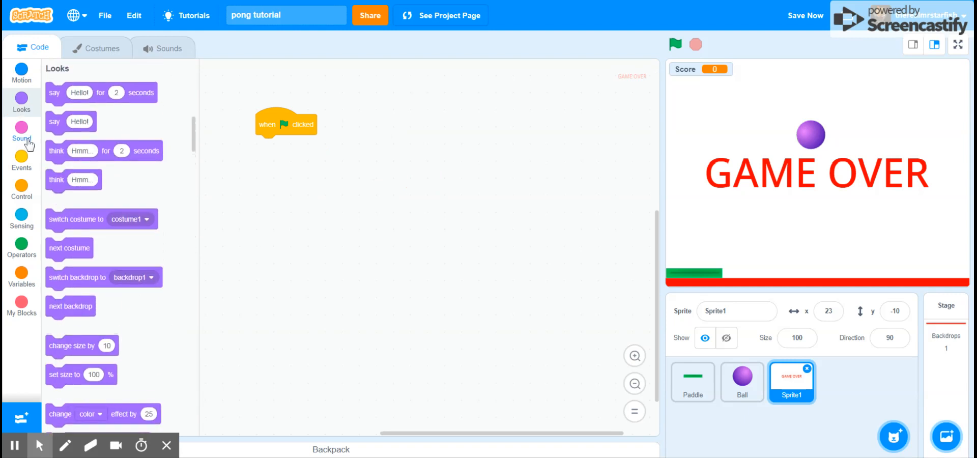
scroll(down, 3)
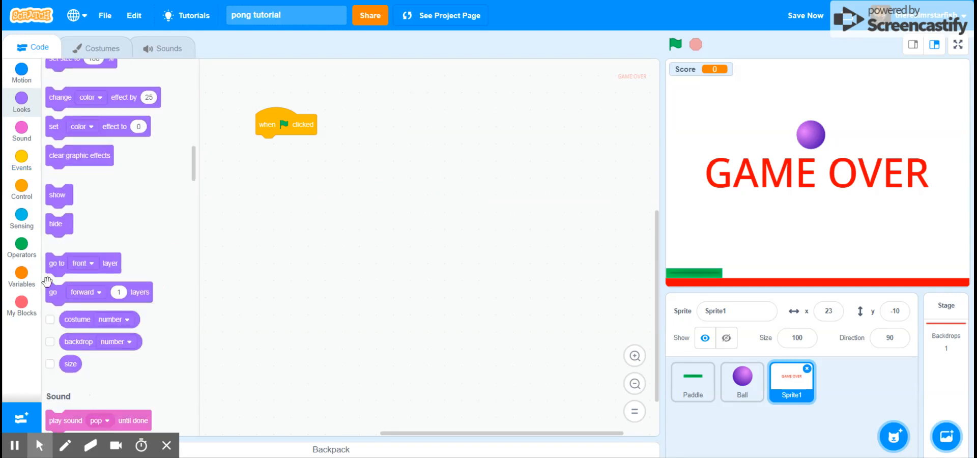
drag(55, 223, 265, 145)
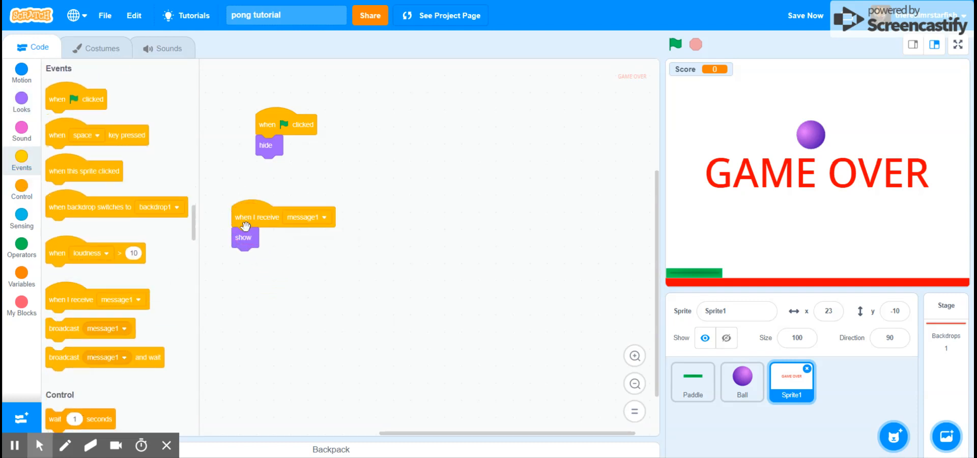
click(673, 45)
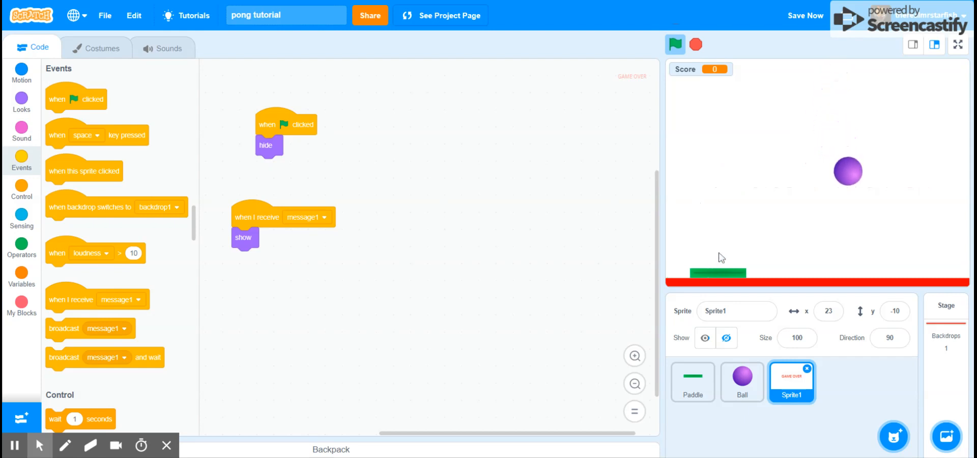
Test GAME OVER on lava, save the pong project, and view the stage full screen.
click(674, 44)
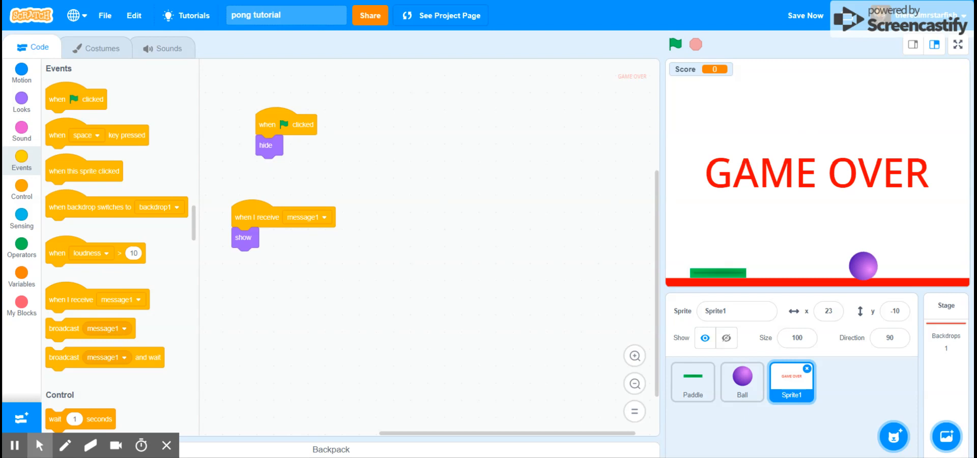
mouse_move(944, 84)
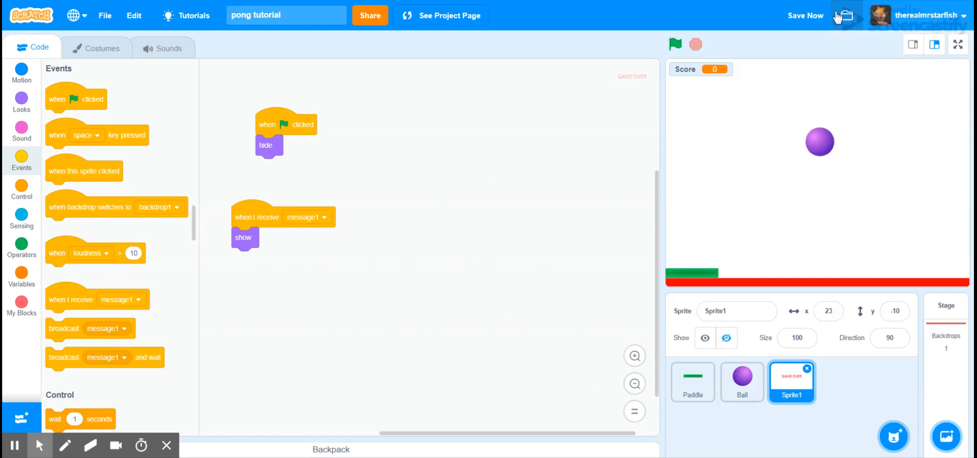
click(694, 45)
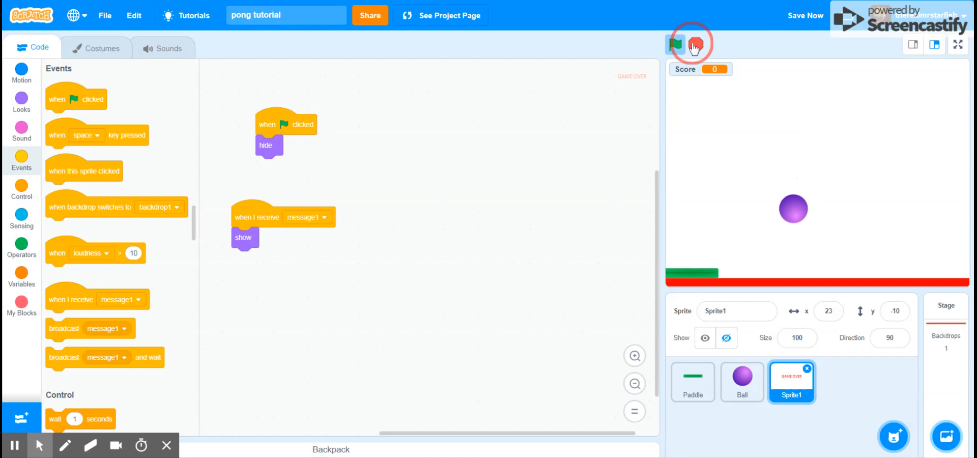
click(675, 44)
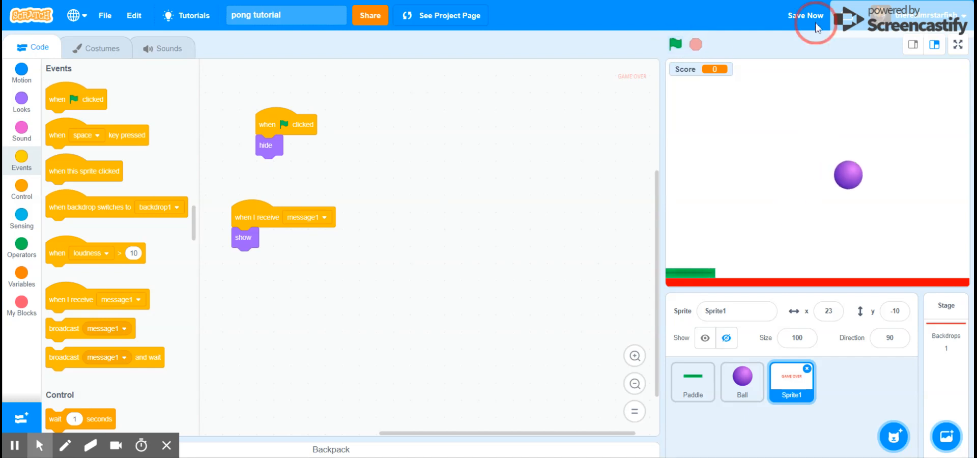
click(806, 15)
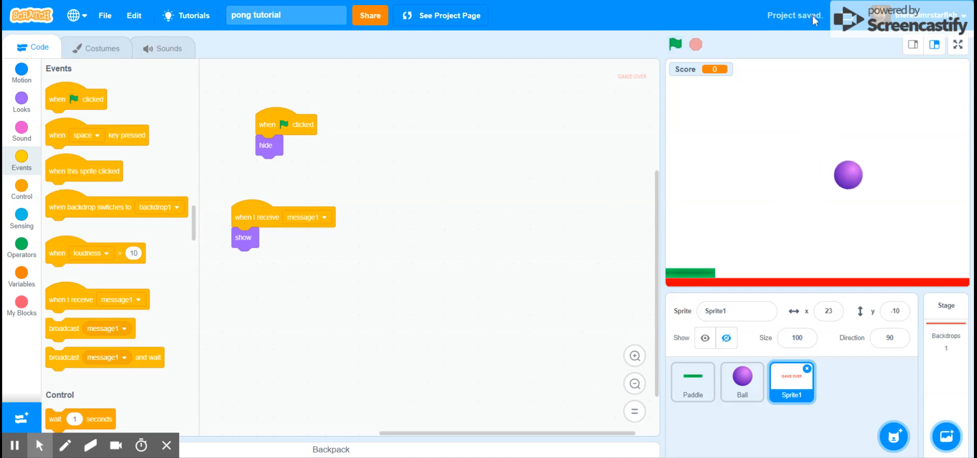
mouse_move(535, 330)
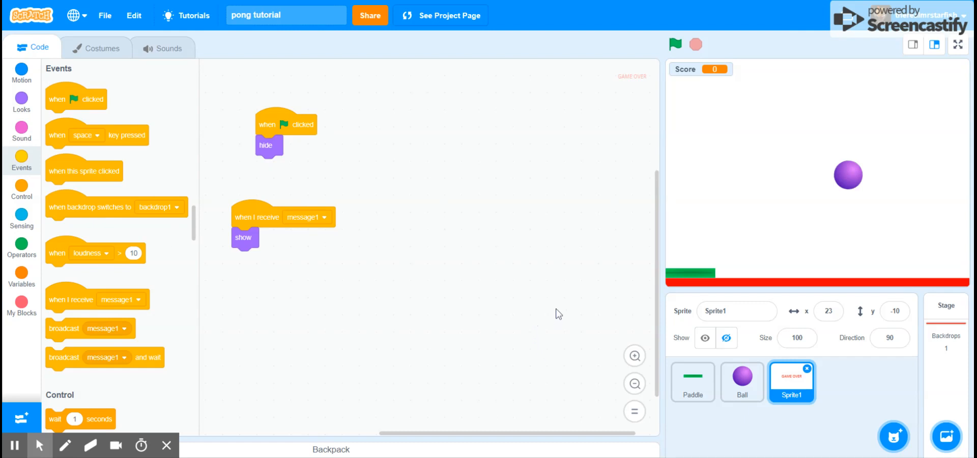
mouse_move(544, 224)
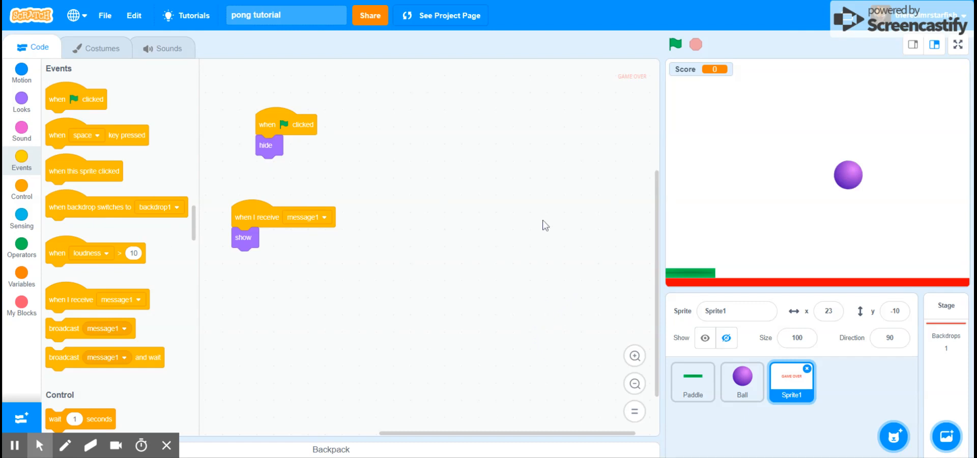
mouse_move(570, 209)
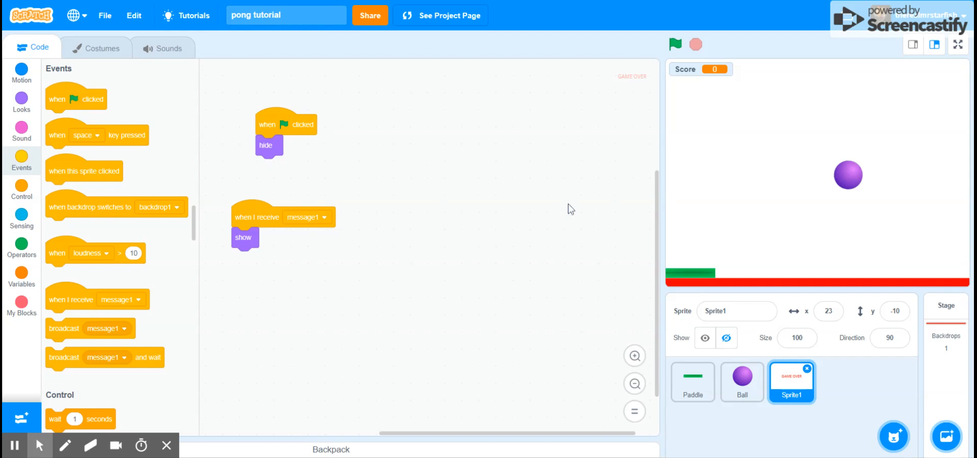
mouse_move(804, 206)
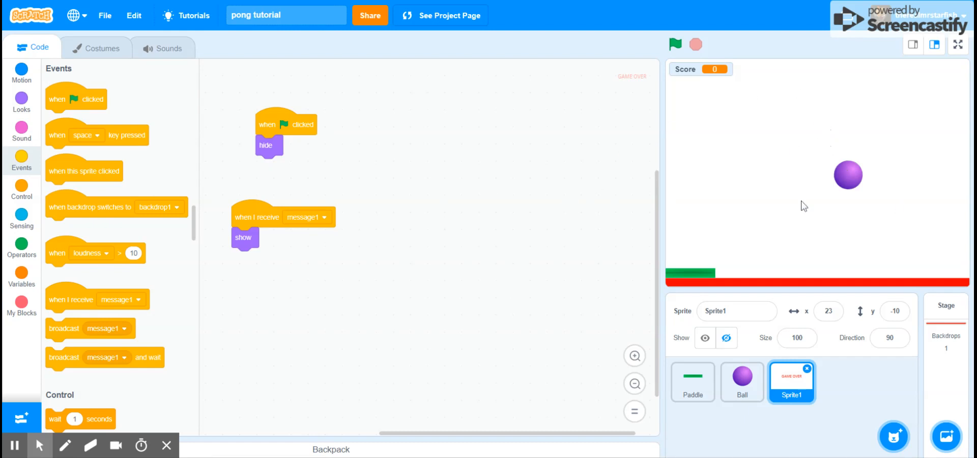
mouse_move(758, 94)
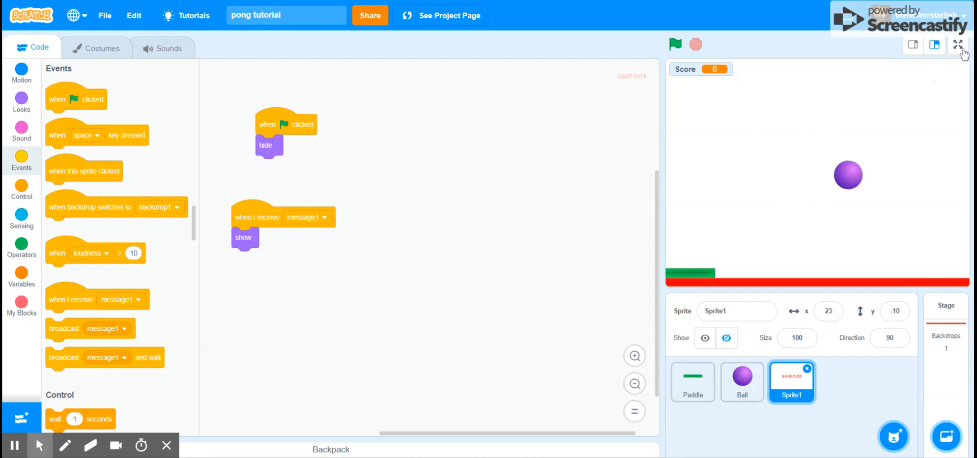
click(959, 44)
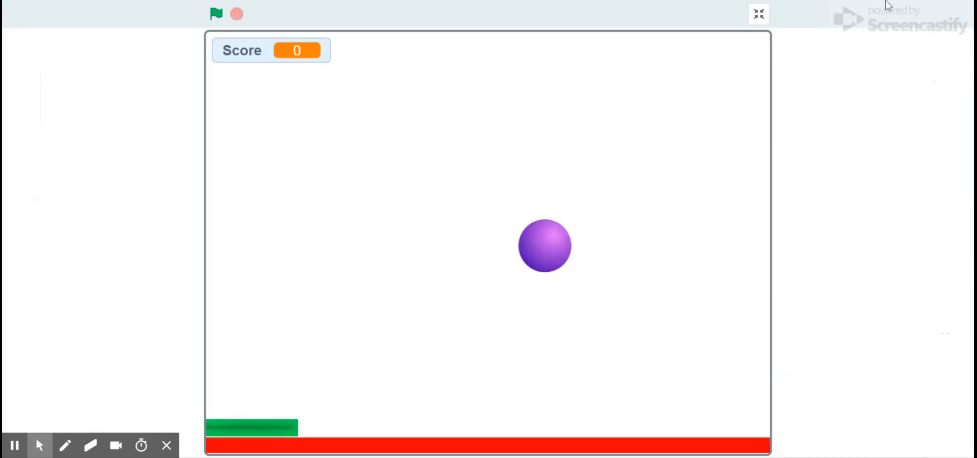
mouse_move(890, 70)
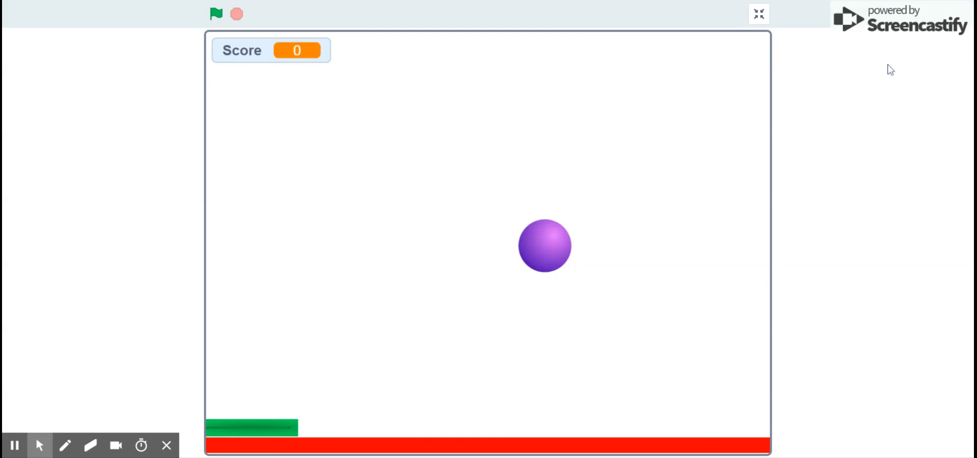